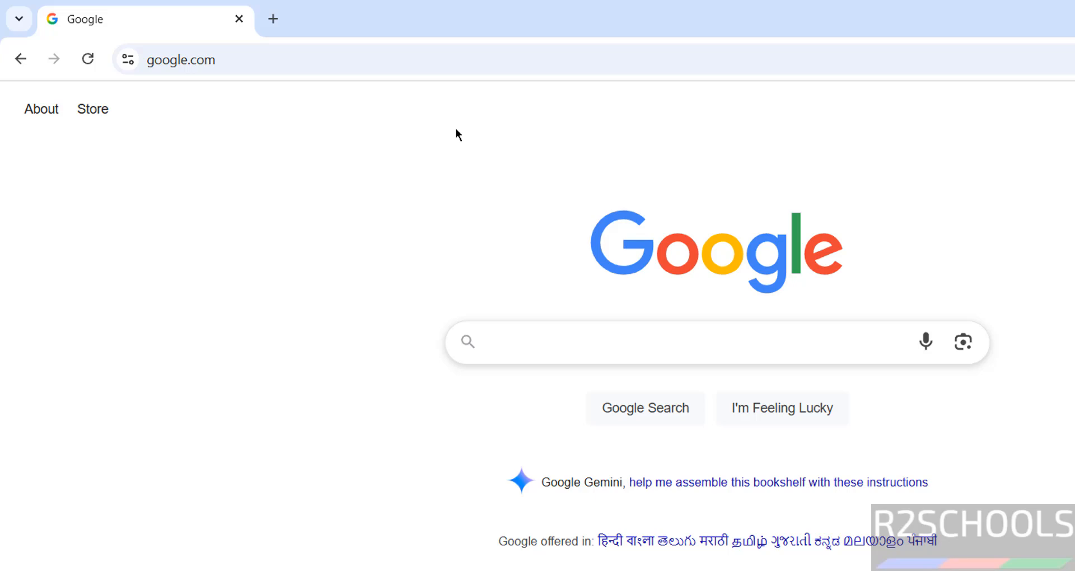
Load kali.org from the Chrome address bar.
type("kali")
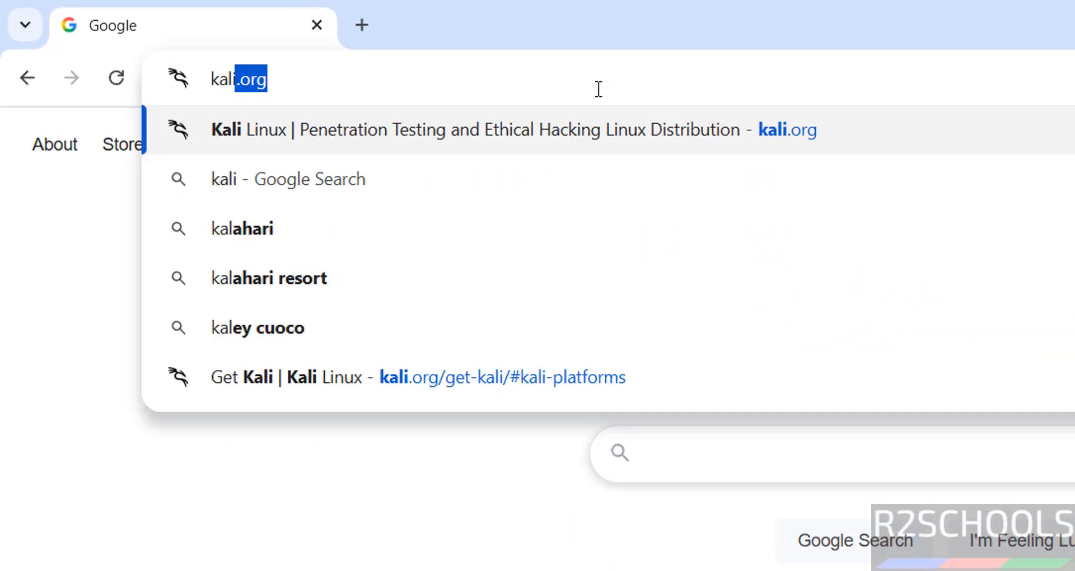
key("Enter")
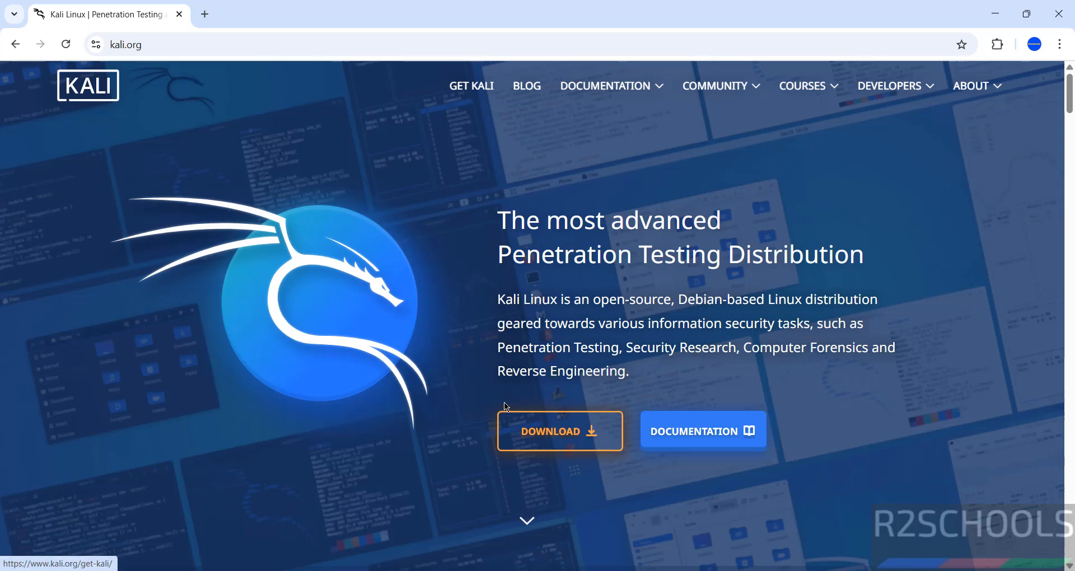
mouse_move(528, 307)
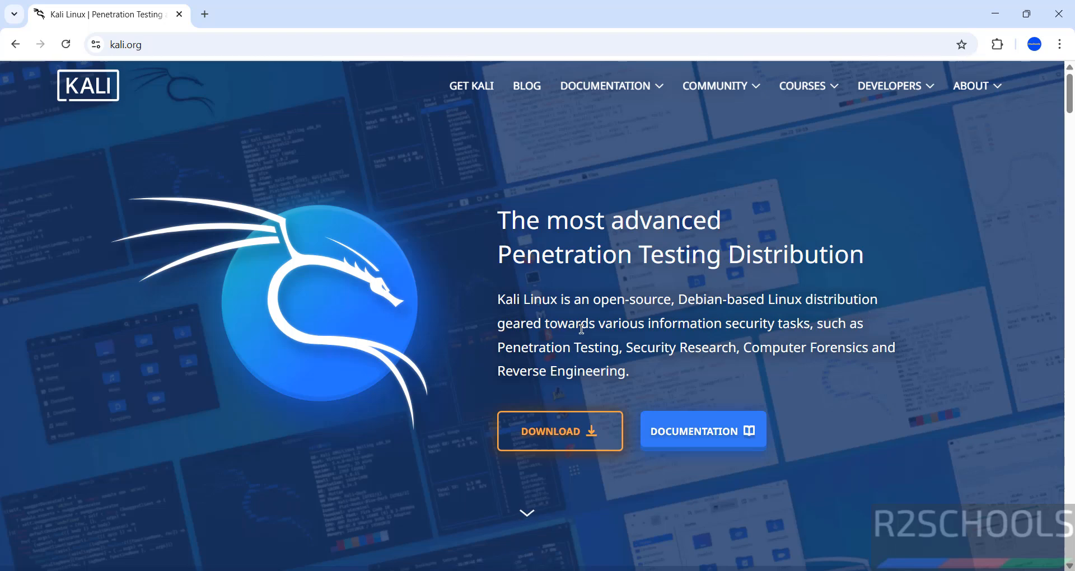
mouse_move(752, 337)
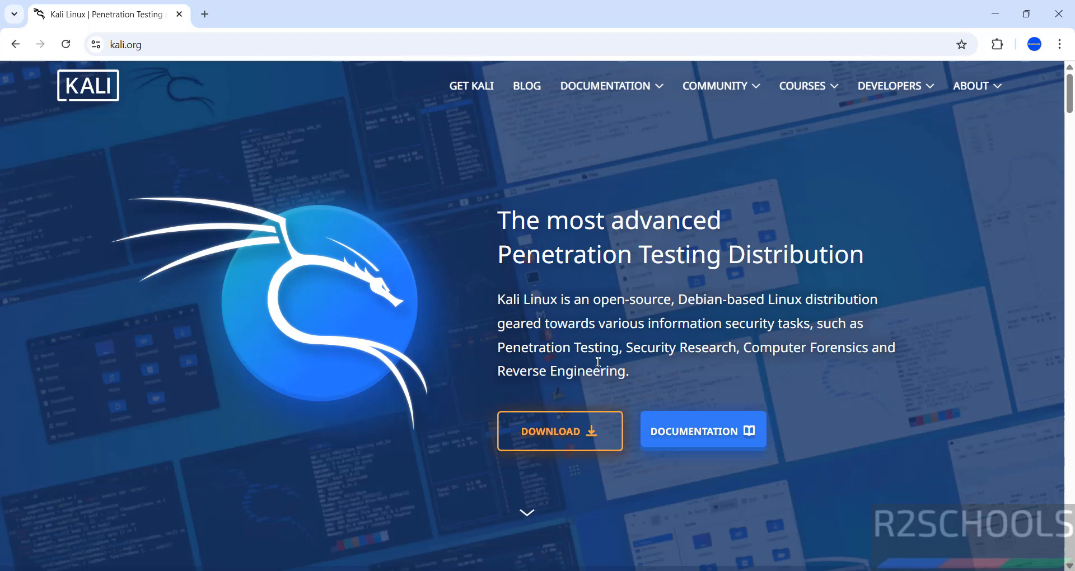
mouse_move(688, 363)
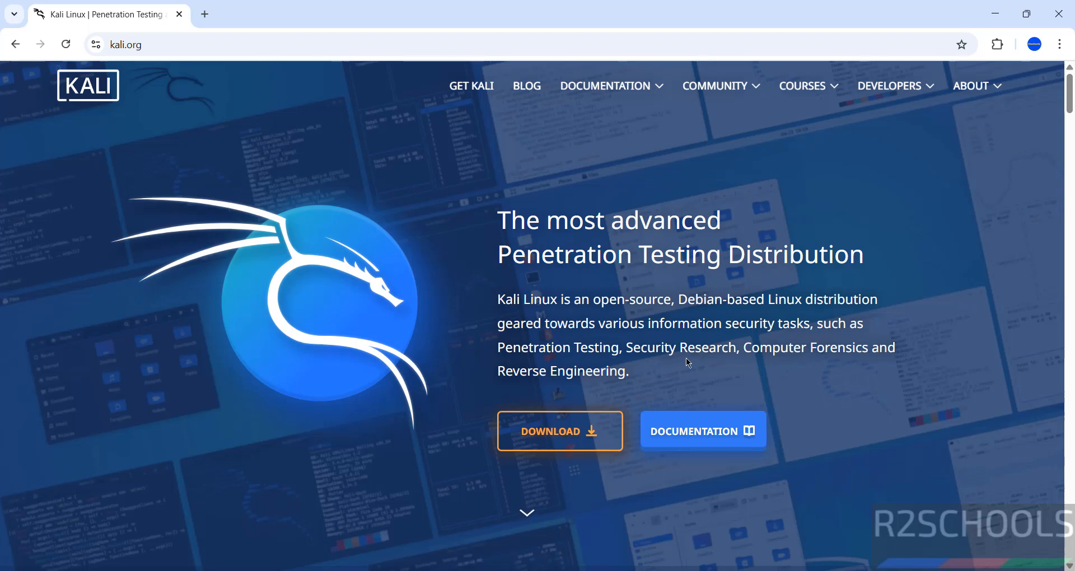
mouse_move(640, 381)
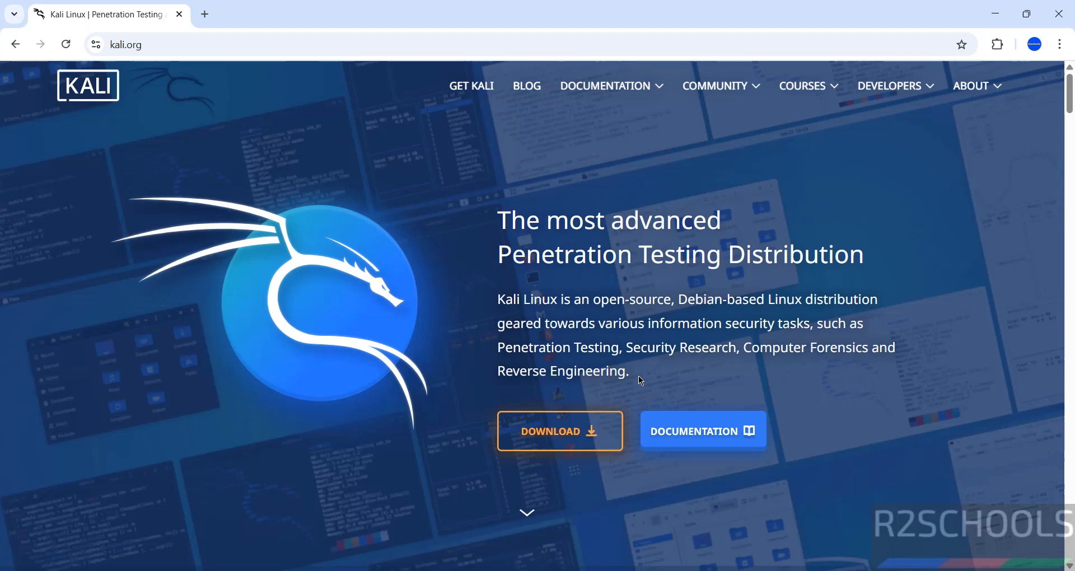
mouse_move(594, 414)
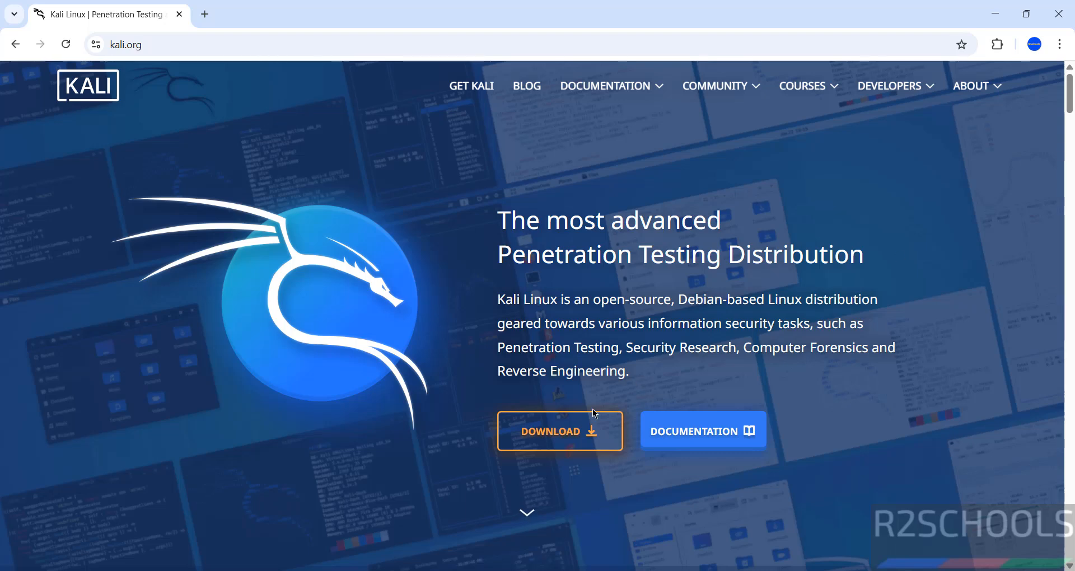
Download the Kali Purple 2025.2 installer ISO from the kali.org download page.
left_click(559, 431)
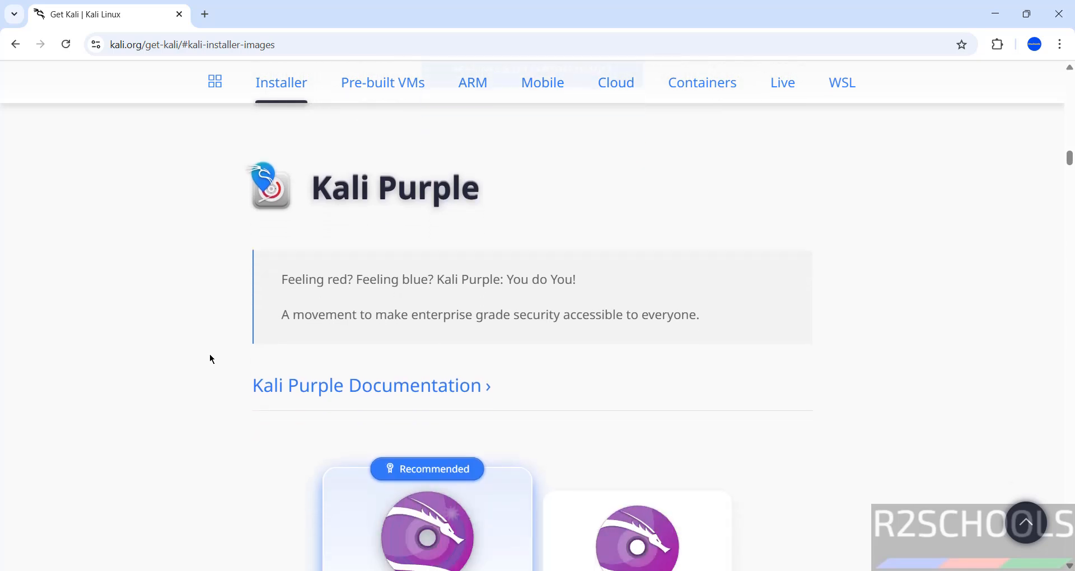
scroll("down", 3)
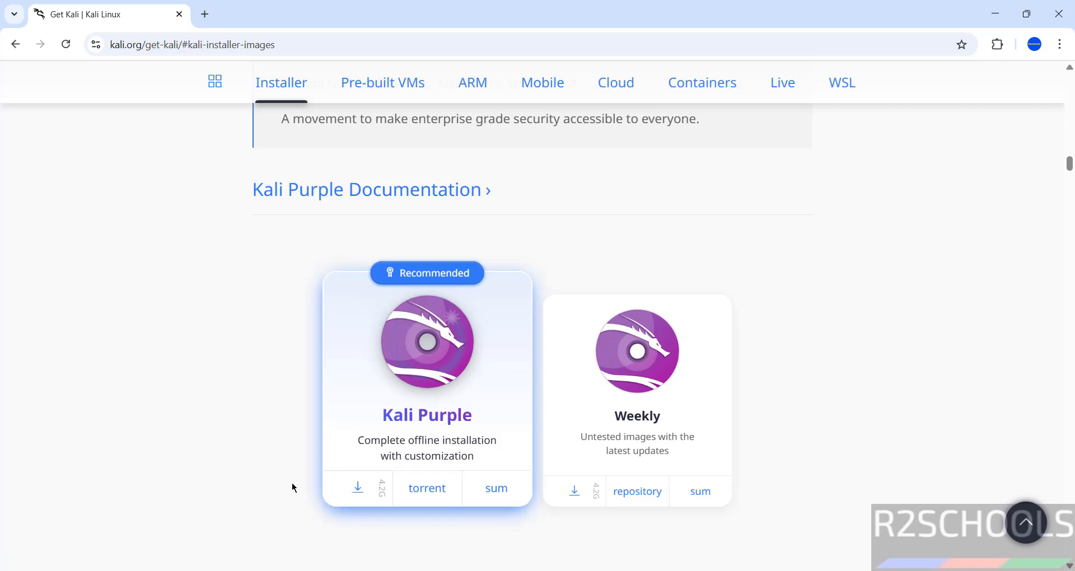
left_click(357, 486)
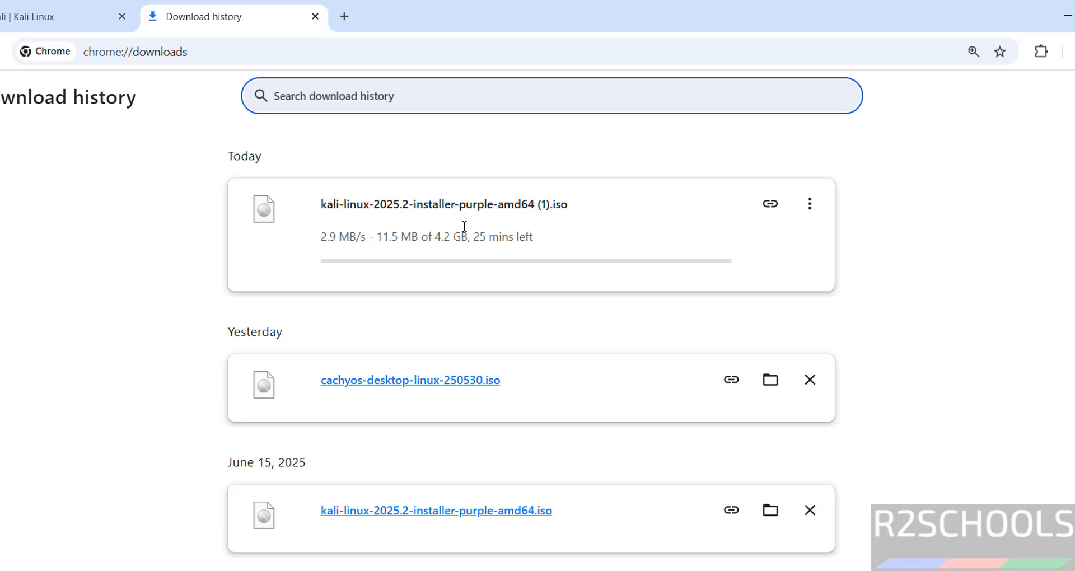
mouse_move(623, 312)
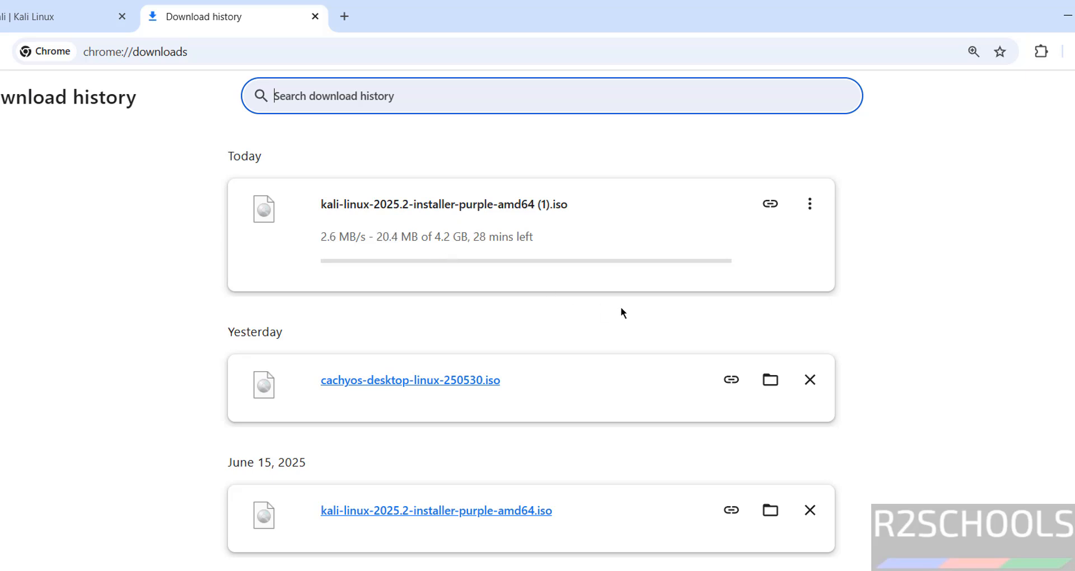
Cancel the Kali Purple download and delete the CachyOS entry from download history.
left_click(809, 204)
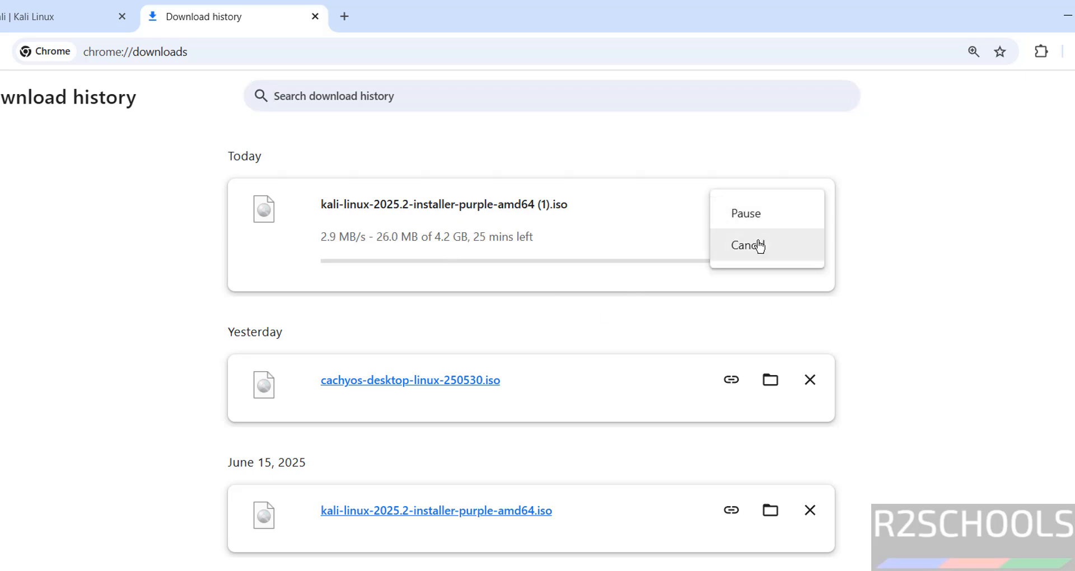
left_click(747, 245)
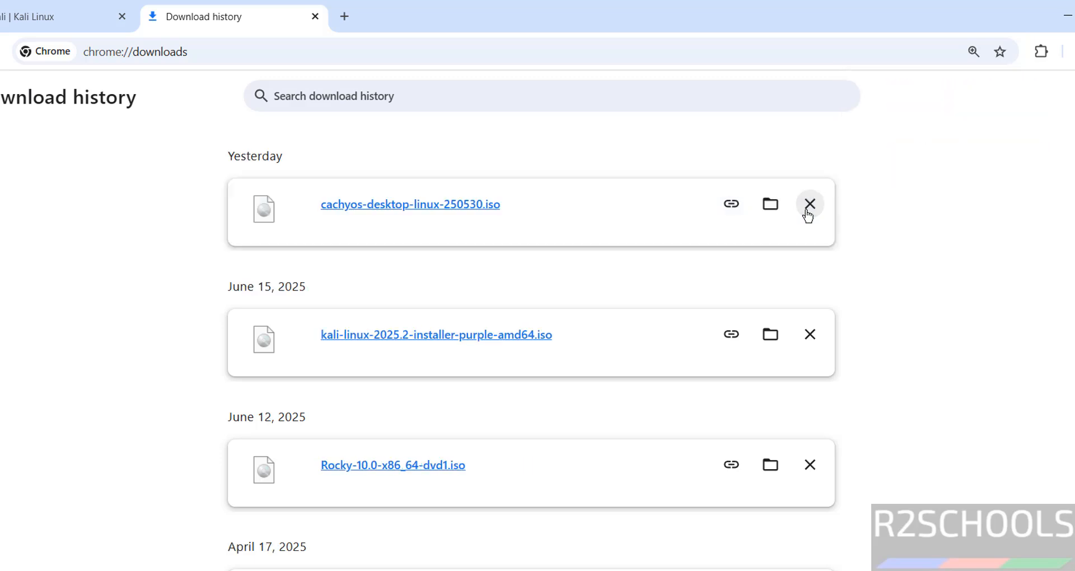
left_click(809, 204)
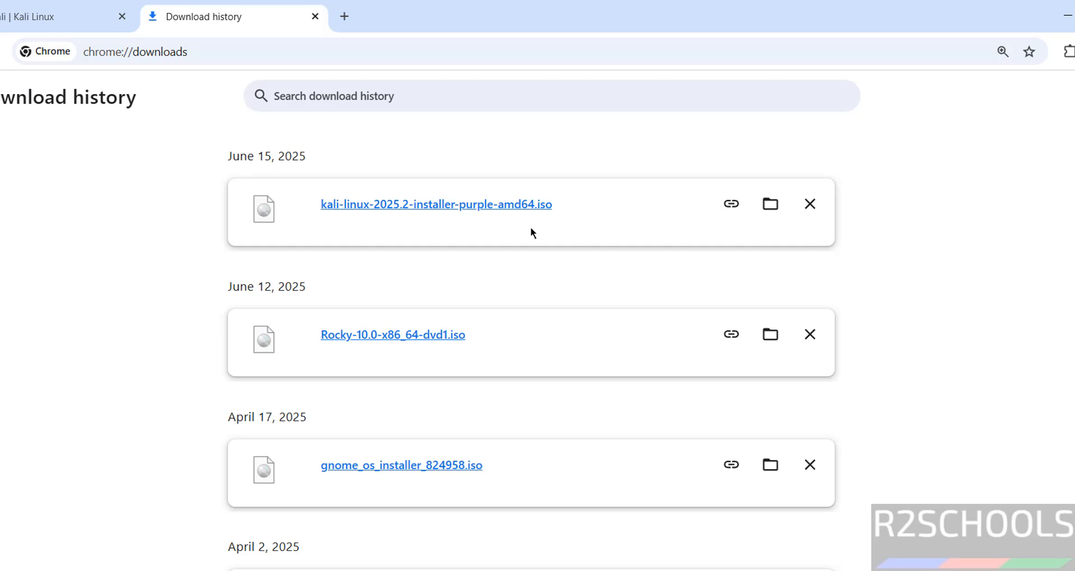
mouse_move(610, 148)
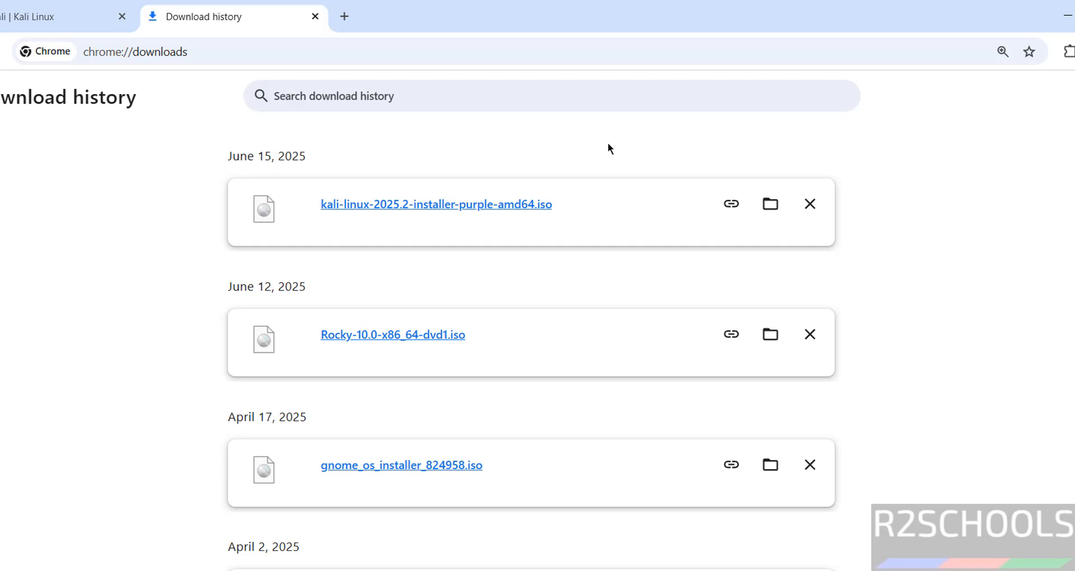
Launch VMware Workstation Pro 17 from a Windows search for vmware.
type("vmware")
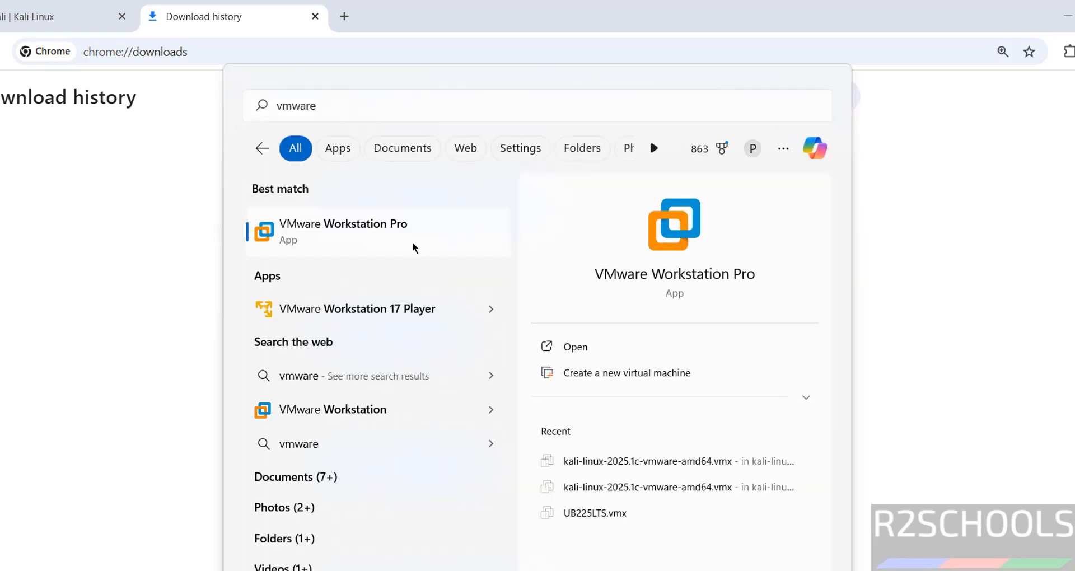
left_click(343, 232)
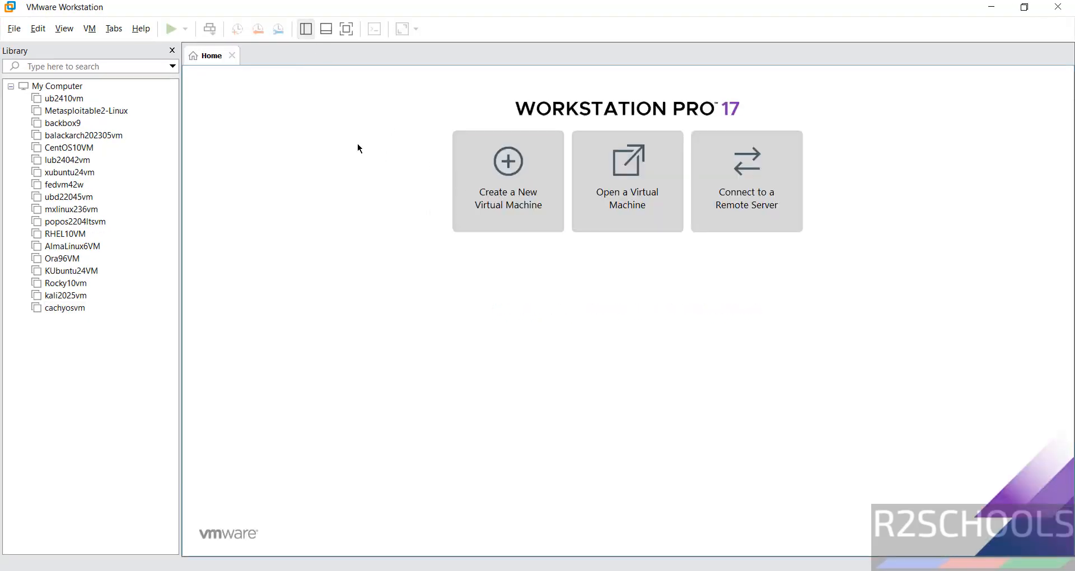
left_click(14, 28)
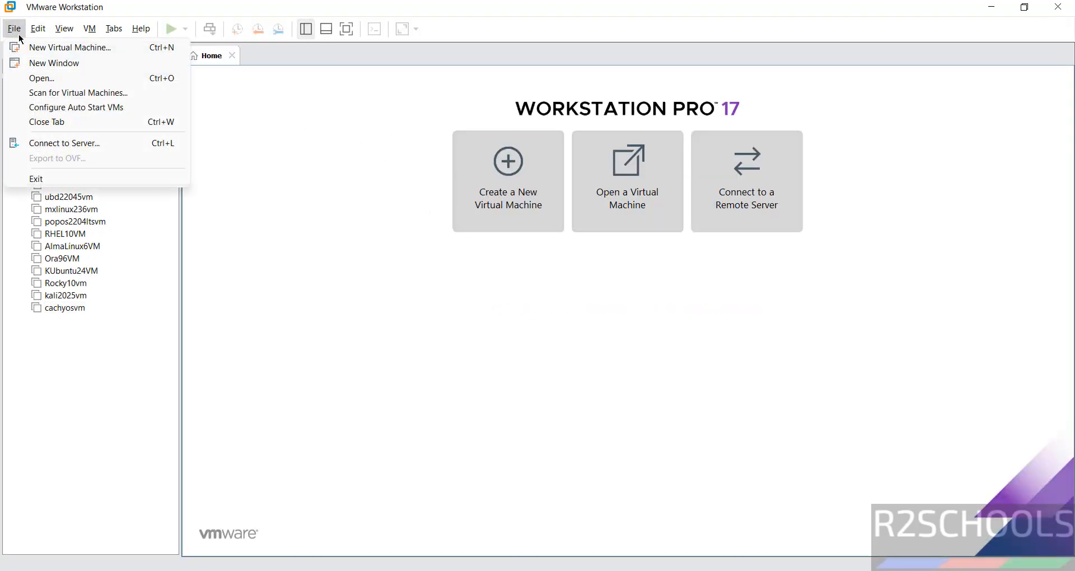
Start a Typical new virtual machine installing from the Kali installer ISO.
left_click(73, 48)
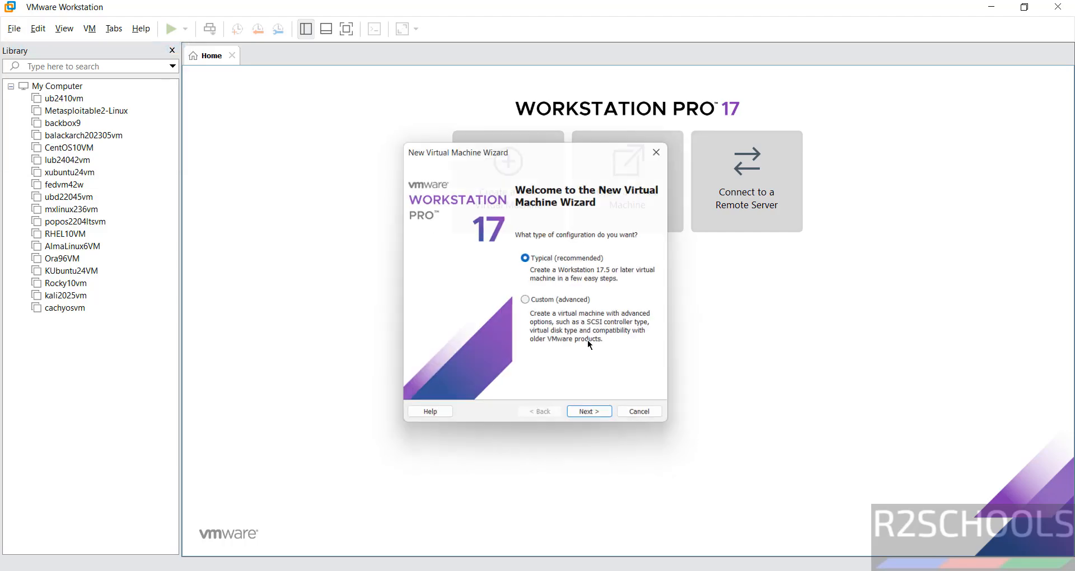
left_click(589, 411)
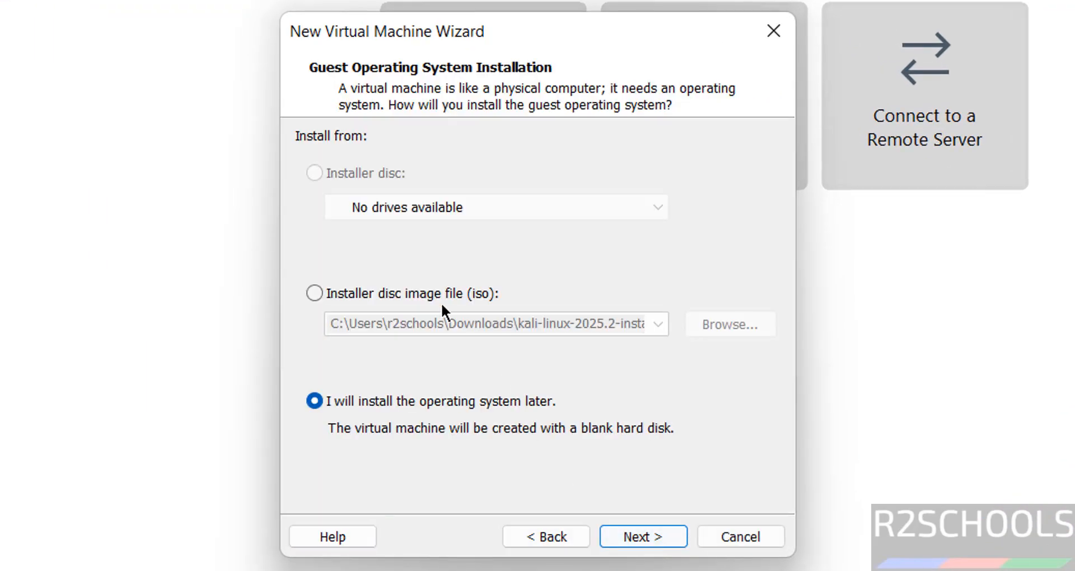
left_click(313, 293)
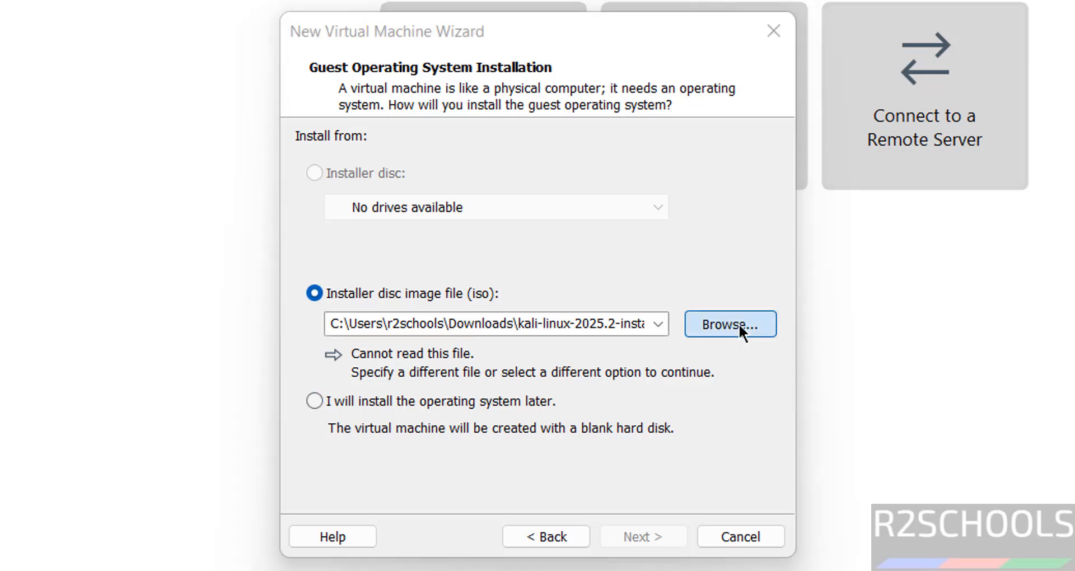
left_click(730, 325)
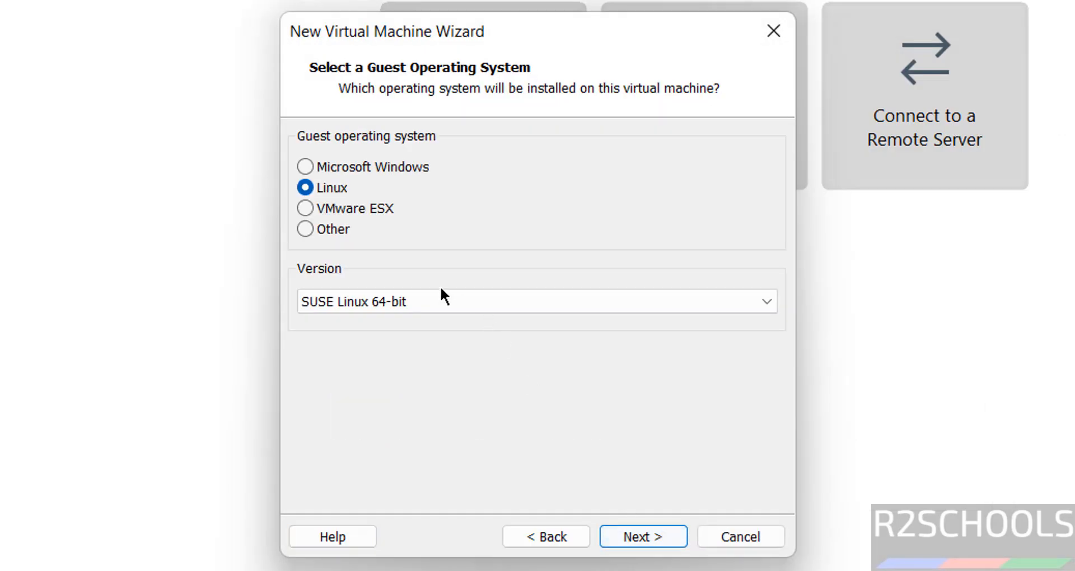
mouse_move(369, 292)
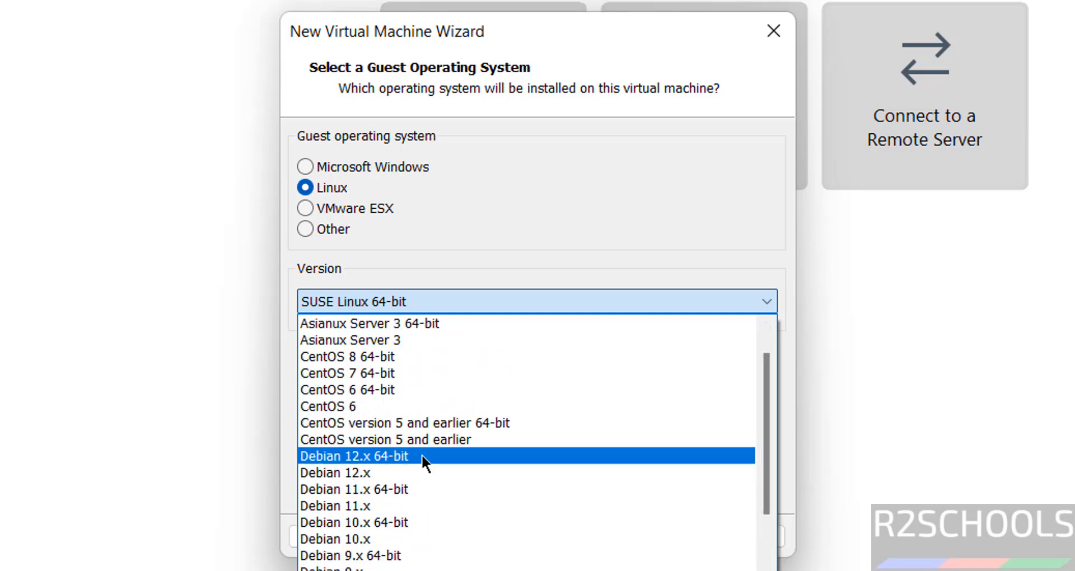
Choose Debian 12.x 64-bit as the Linux version and continue to naming.
left_click(353, 456)
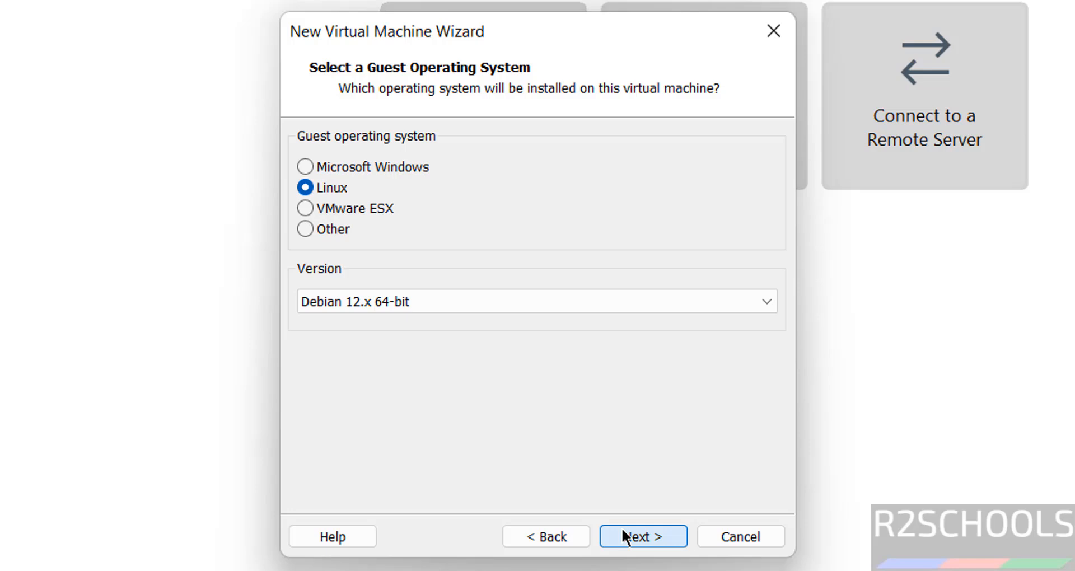
left_click(644, 537)
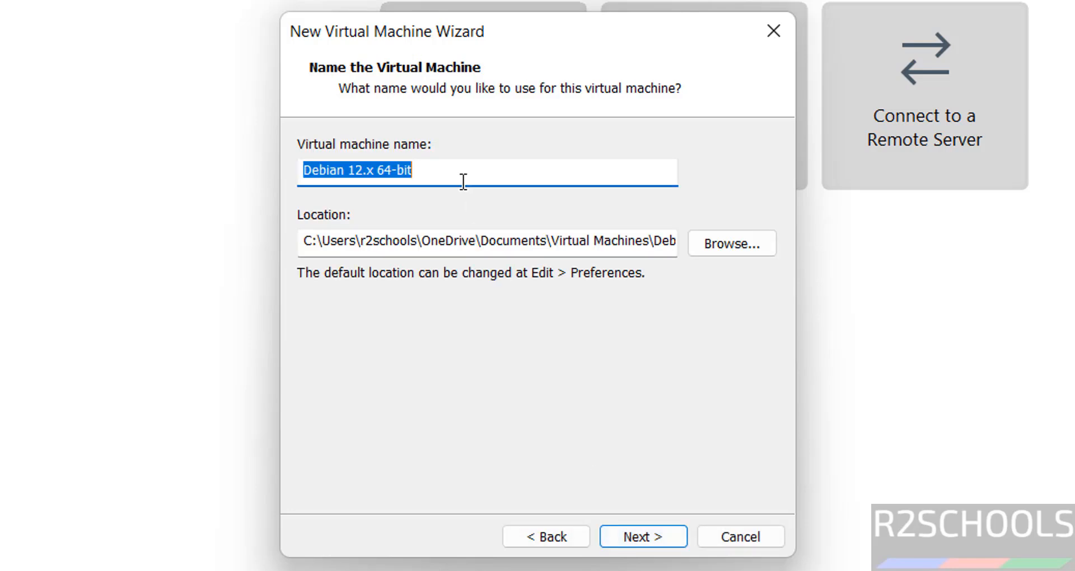
Name the VM kalipvm20252 and store it in a new kalipvm20252 folder under E:\VMS.
type("kalip")
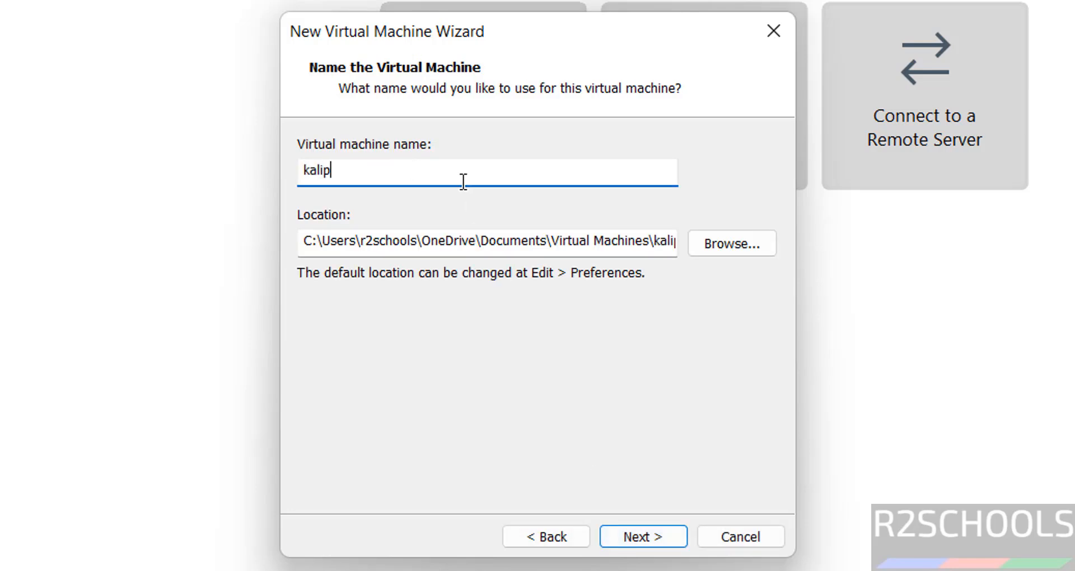
type("vm20252")
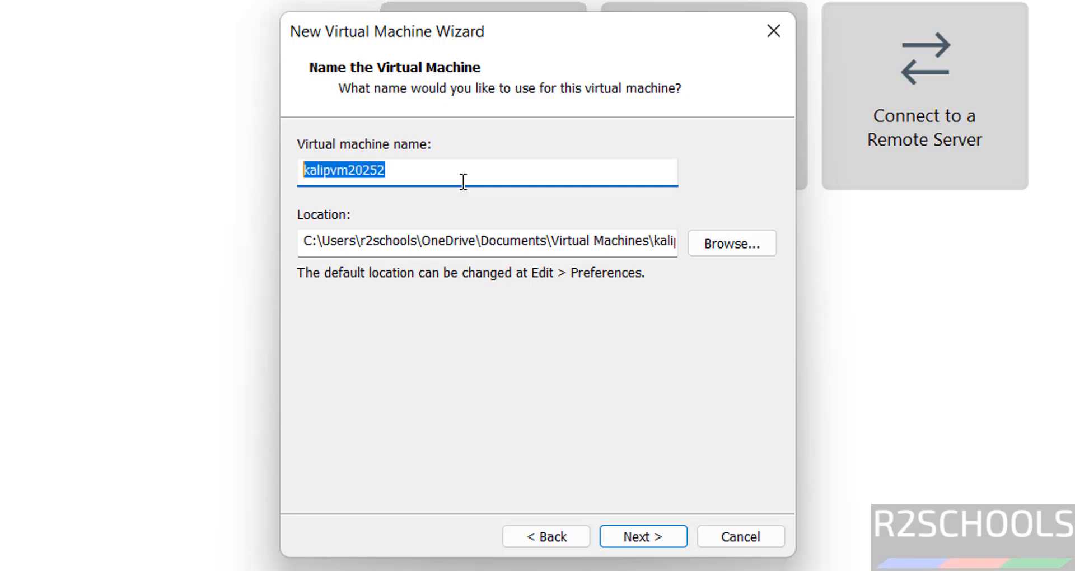
mouse_move(734, 249)
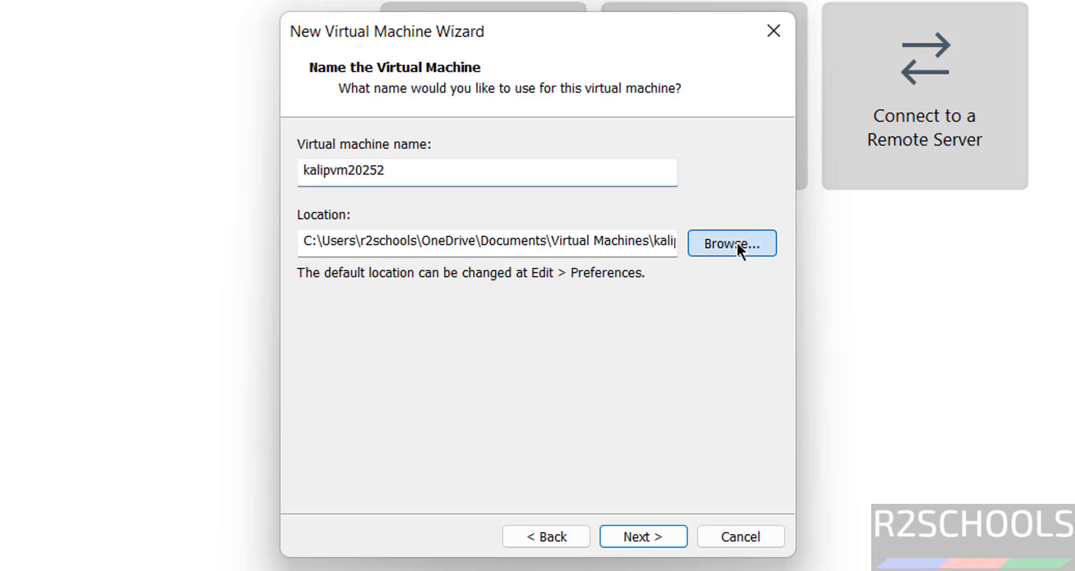
left_click(731, 243)
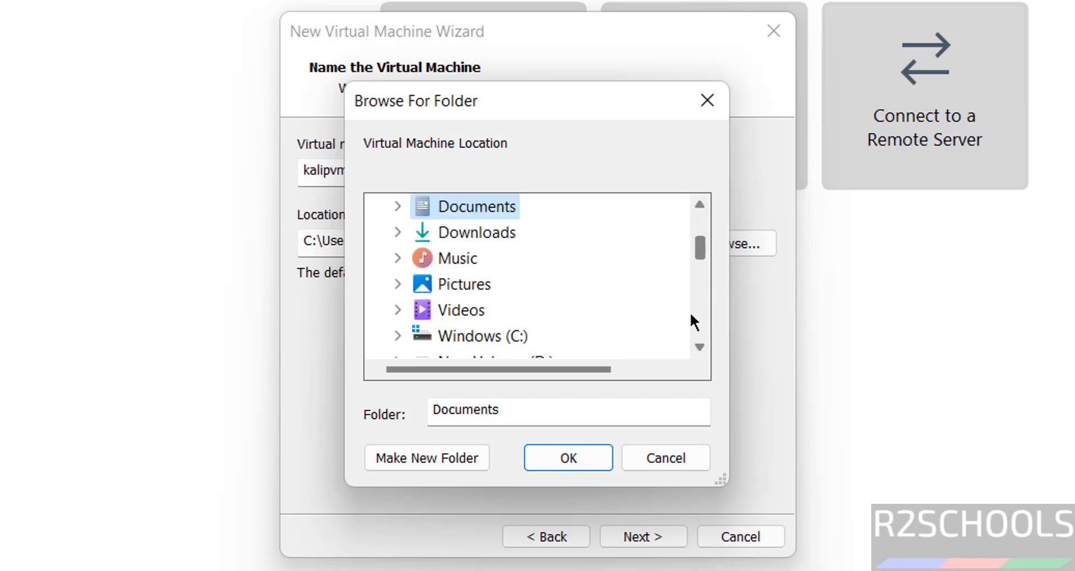
scroll("down", 3)
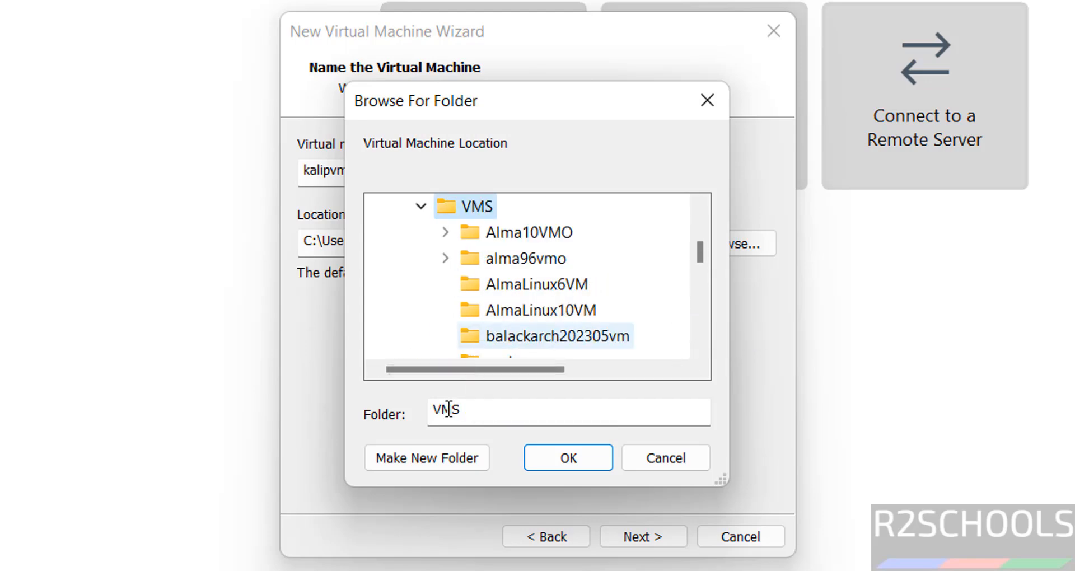
left_click(427, 458)
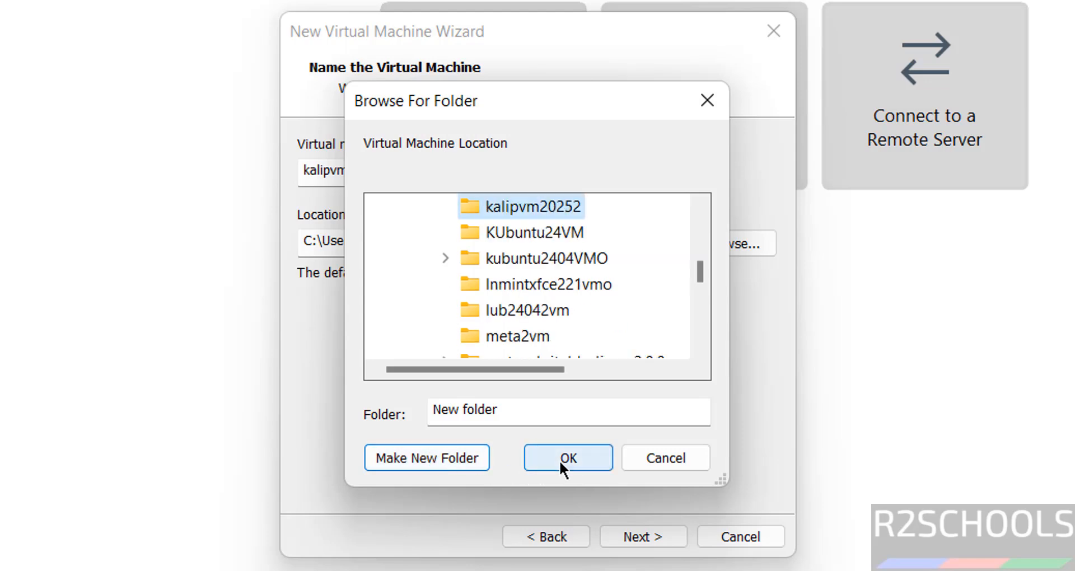
left_click(568, 457)
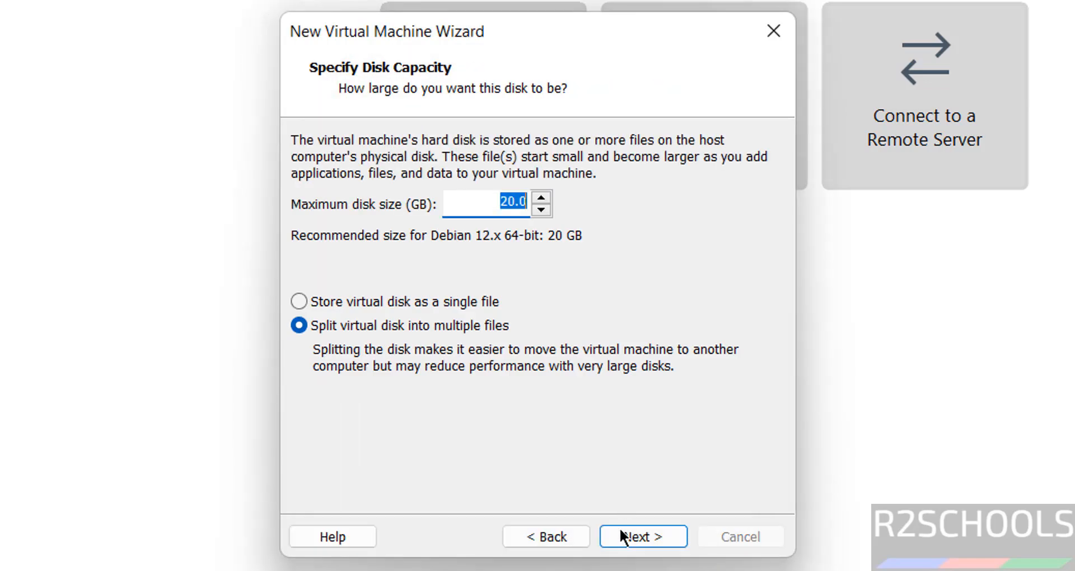
Set a 50 GB maximum disk stored as a single file.
left_click(298, 302)
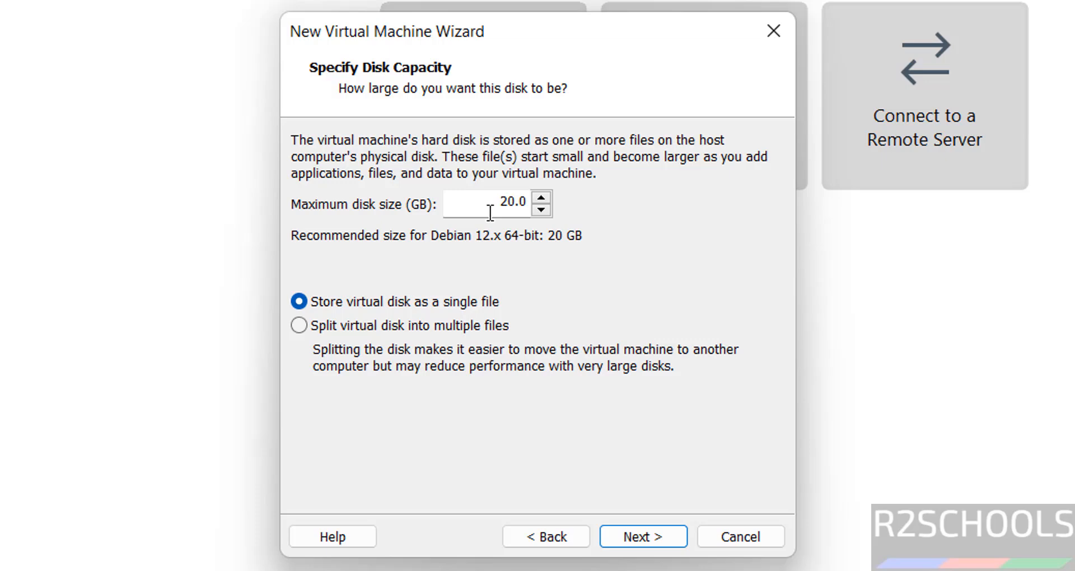
type("50")
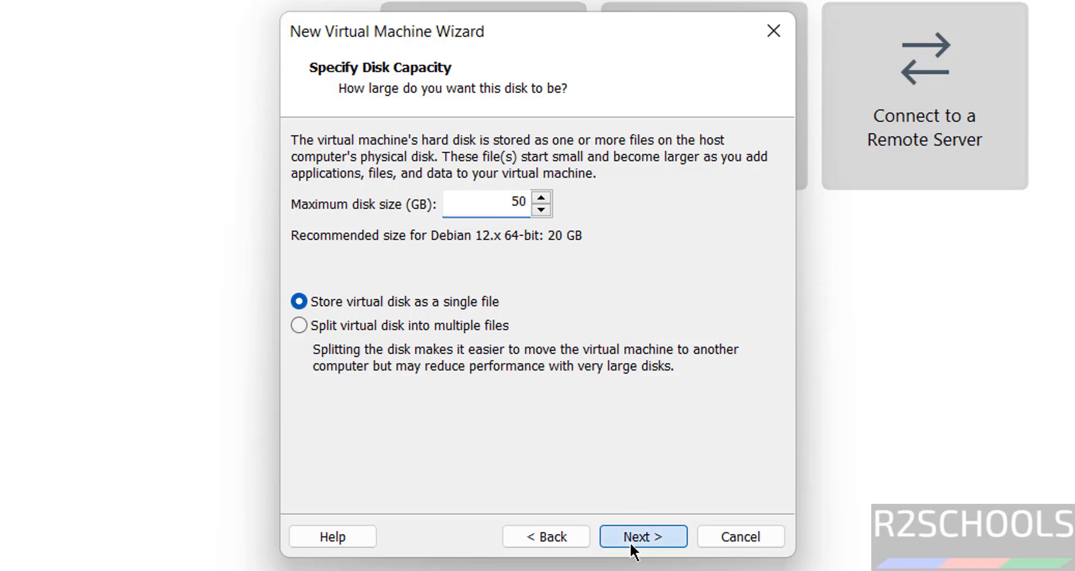
left_click(642, 552)
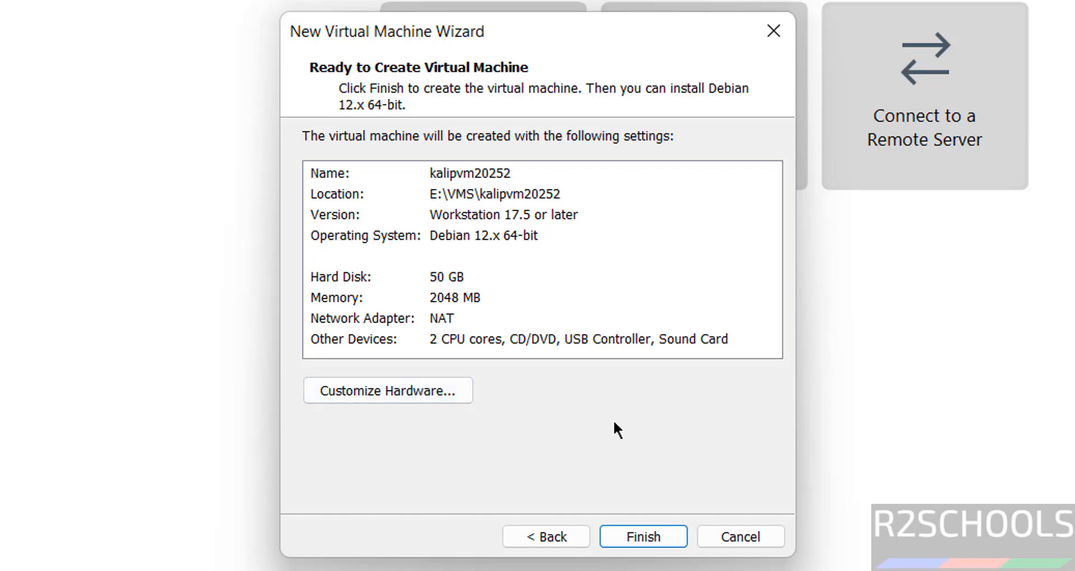
mouse_move(591, 312)
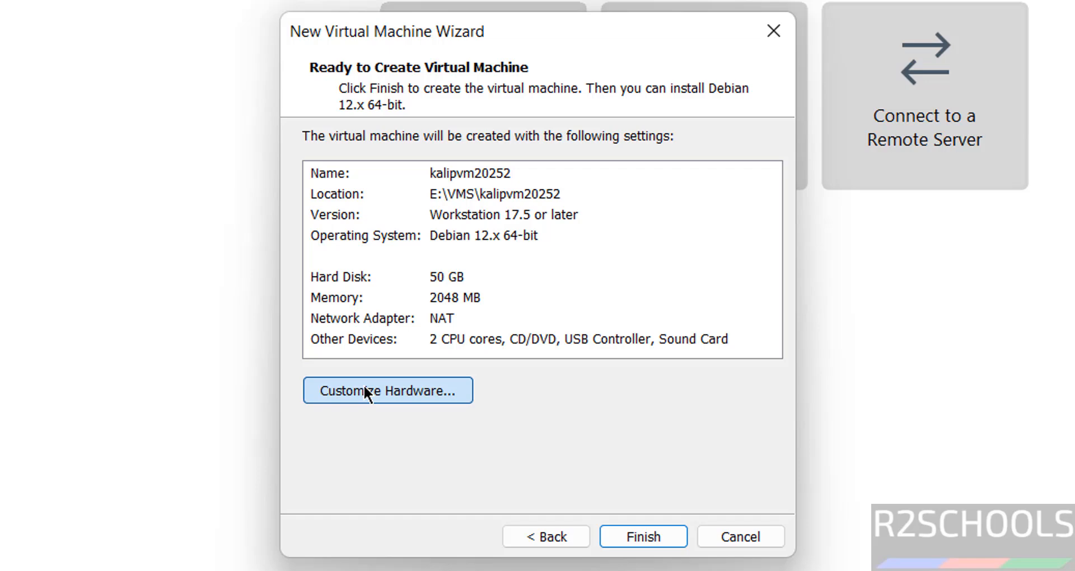
Raise the VM's memory from 2048 MB to 4096 MB in Customize Hardware.
left_click(388, 391)
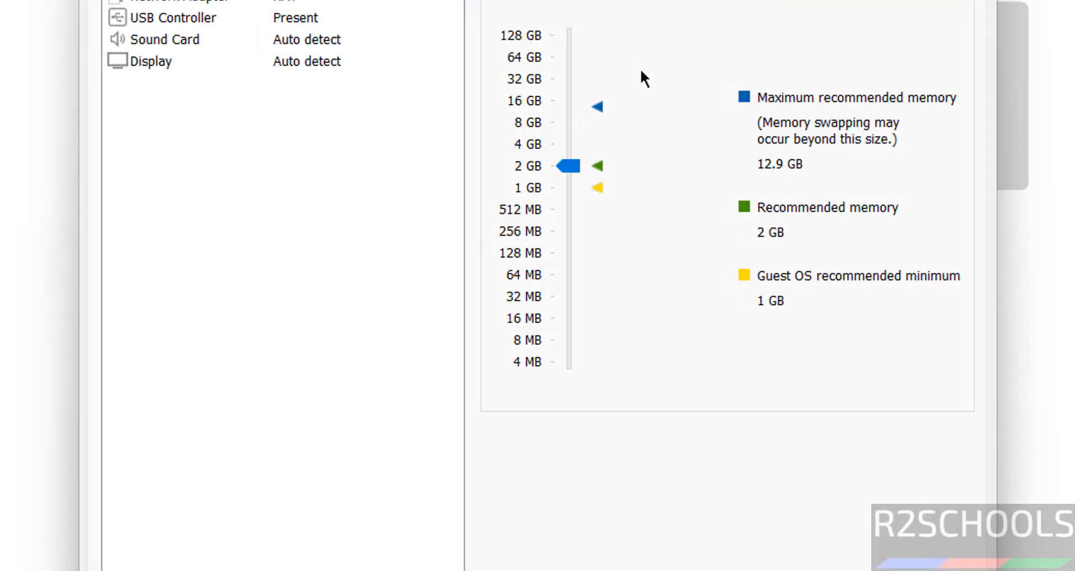
left_click_drag(565, 165, 566, 144)
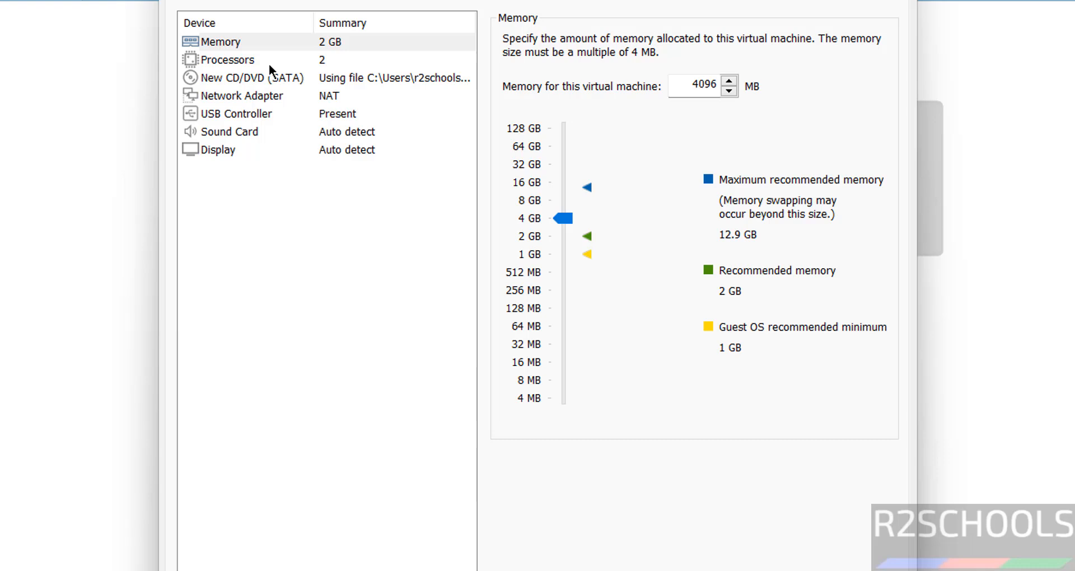
left_click(226, 60)
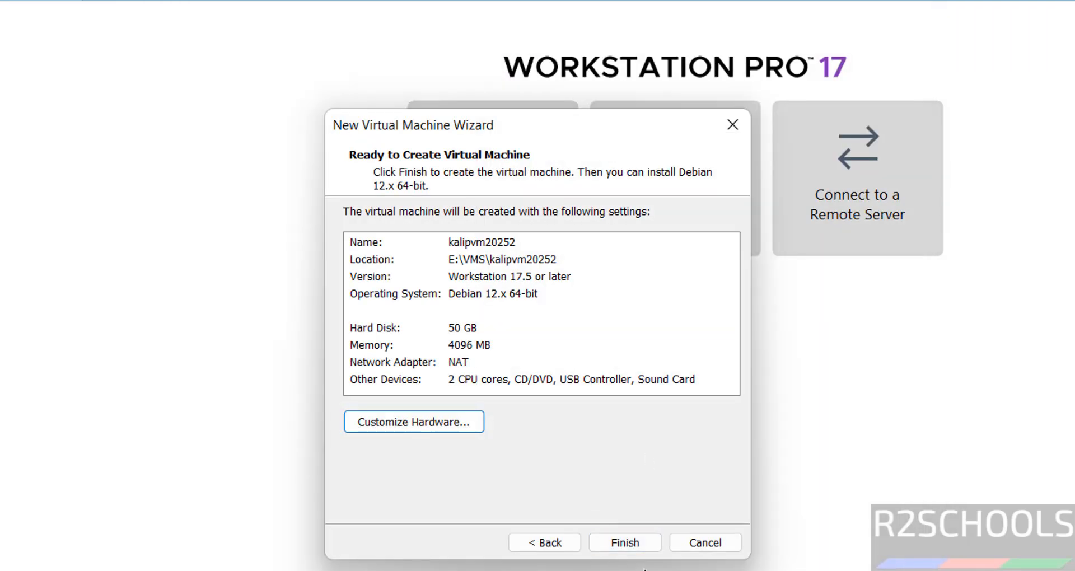
Finish creating kalipvm20252 and browse the VM menu options.
left_click(625, 558)
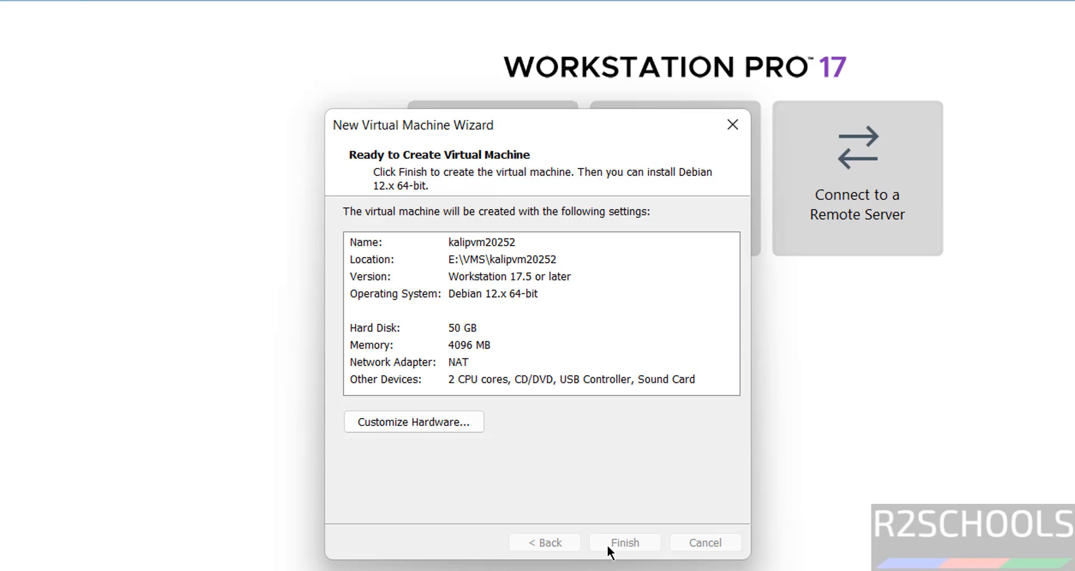
left_click(625, 558)
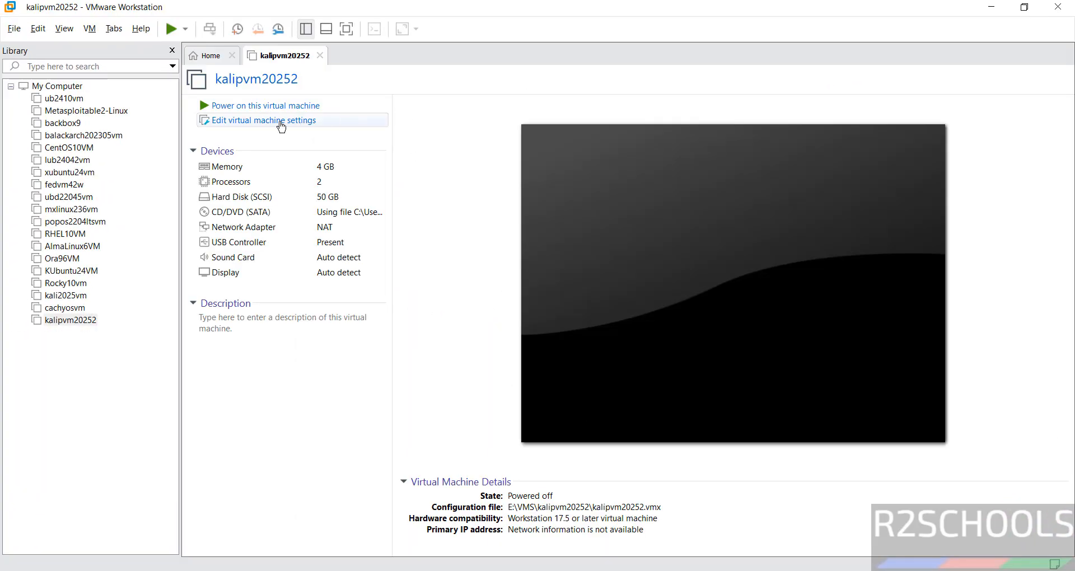
mouse_move(66, 321)
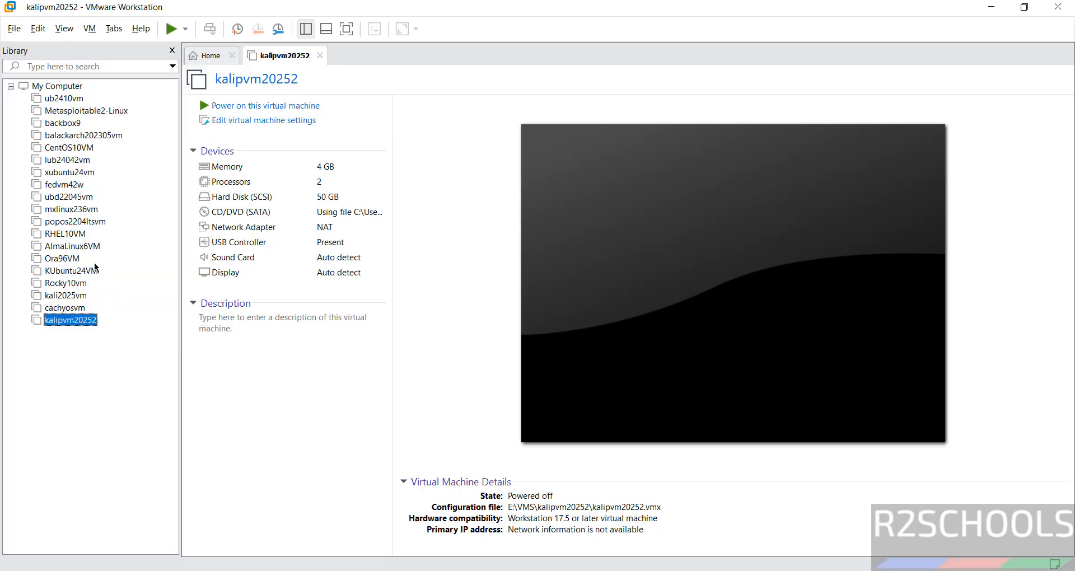
left_click(90, 29)
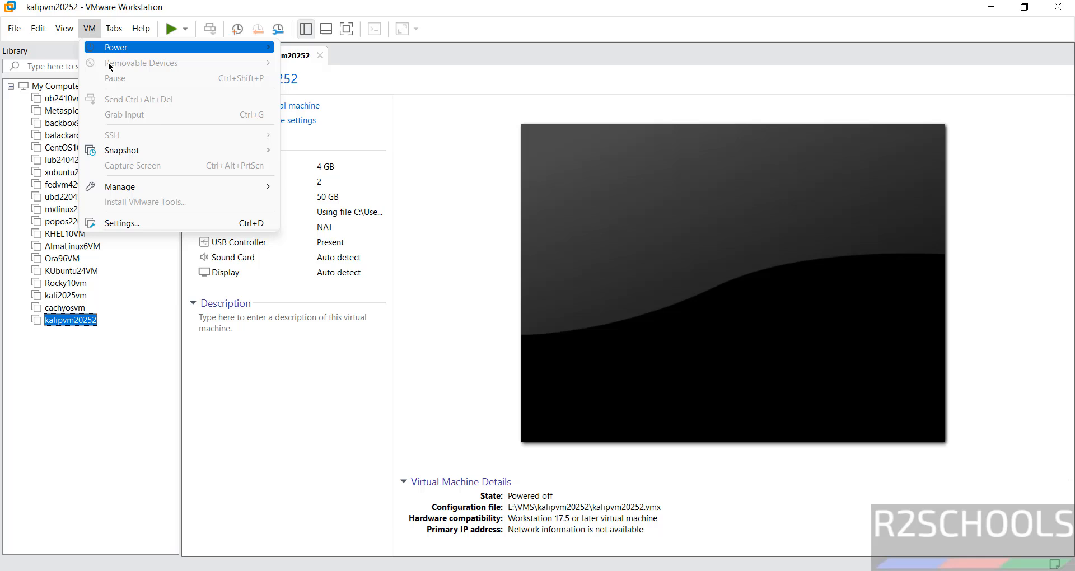
mouse_move(393, 384)
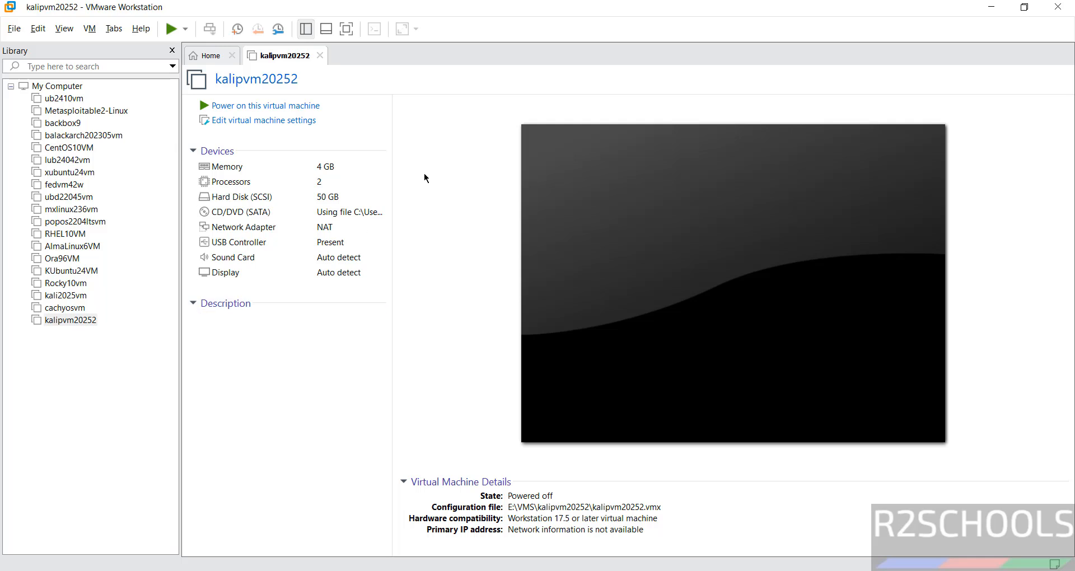
Power on the kalipvm20252 VM and focus its console as it boots.
left_click(234, 328)
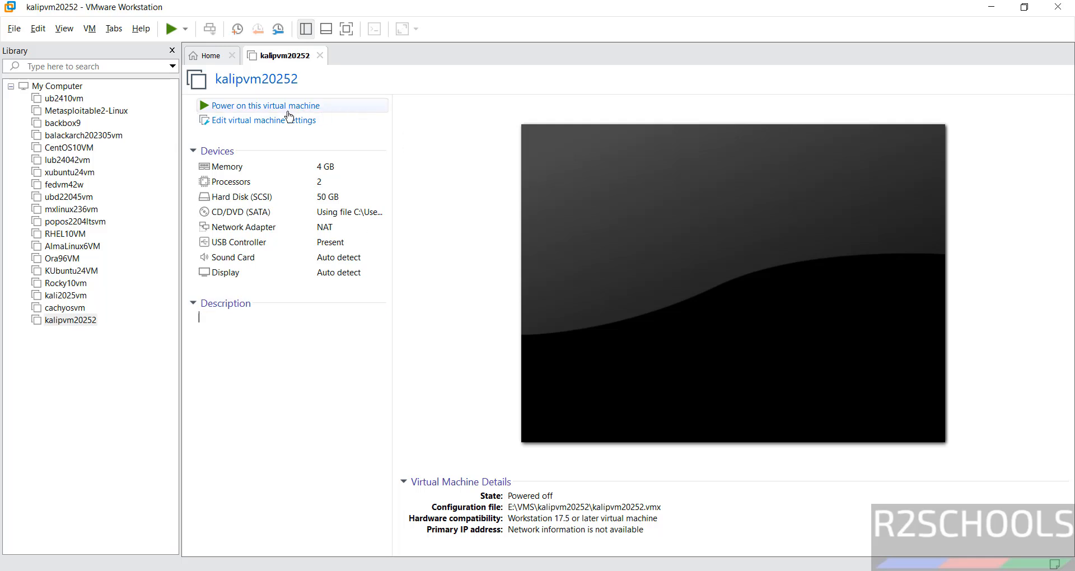
left_click(266, 106)
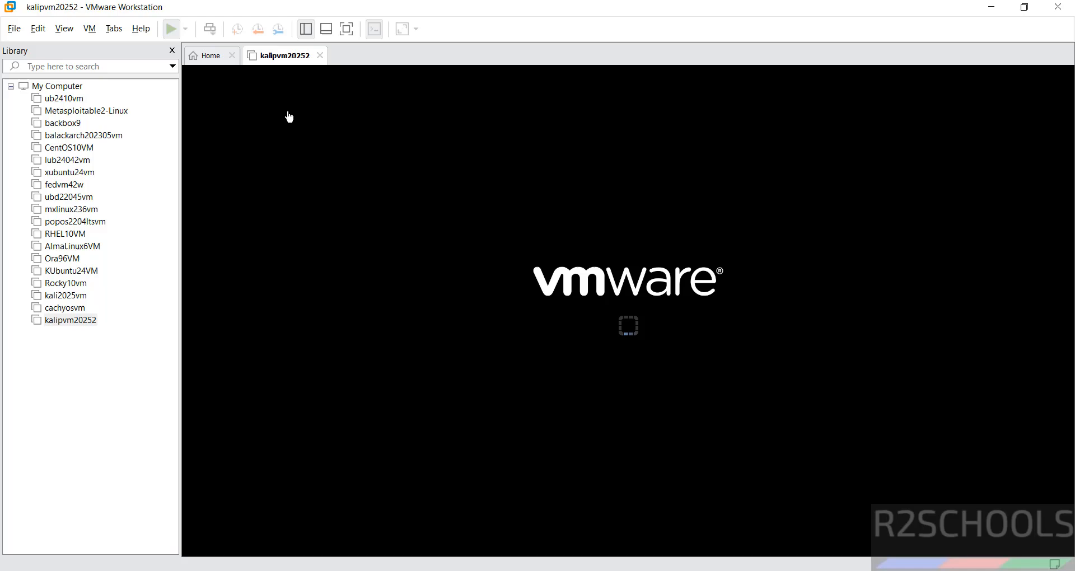
left_click(171, 29)
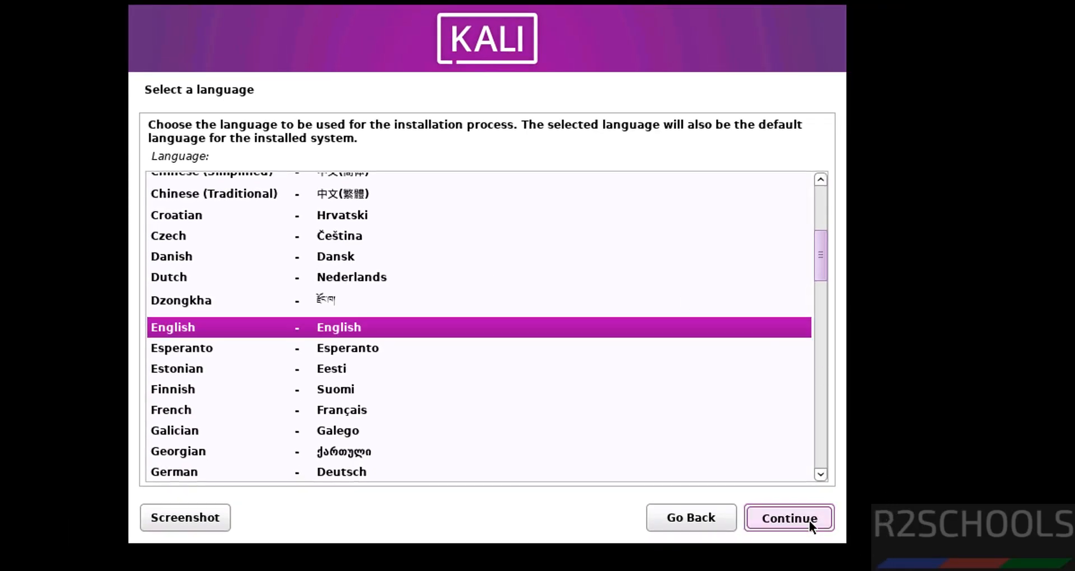
Accept English language, United States location and the American English keymap.
left_click(789, 517)
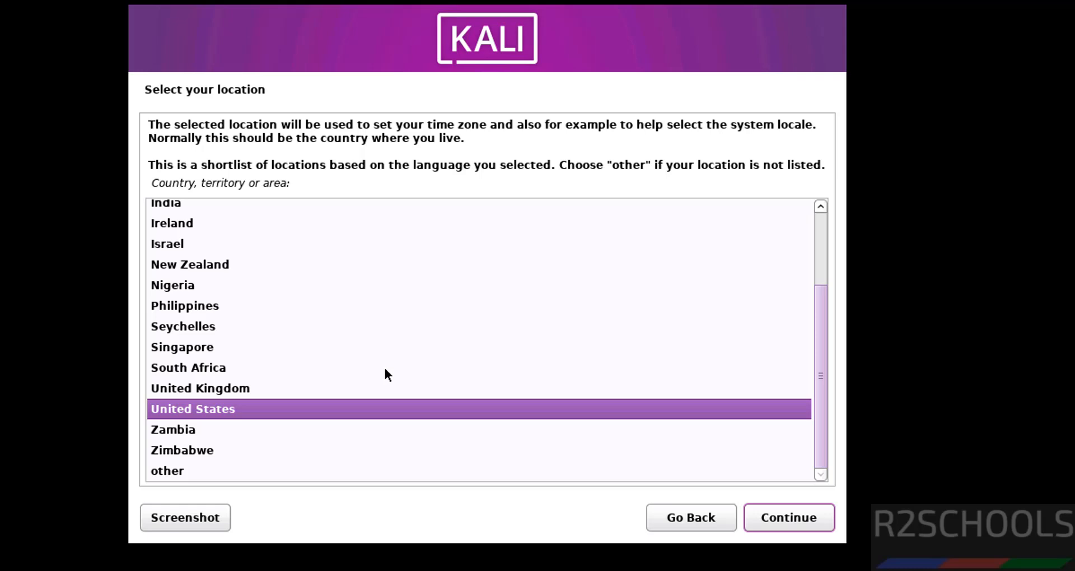
mouse_move(366, 392)
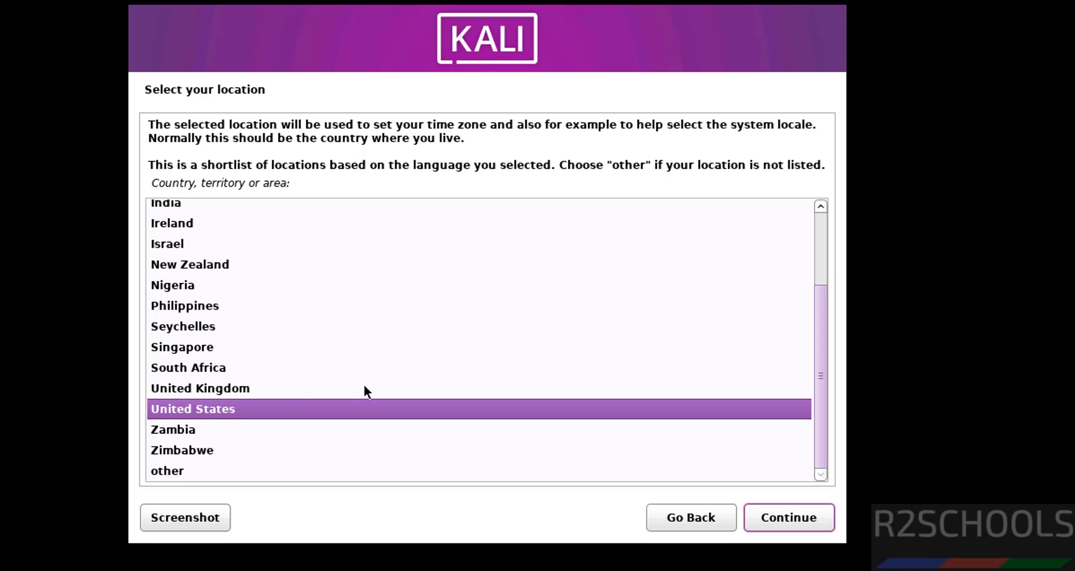
mouse_move(759, 517)
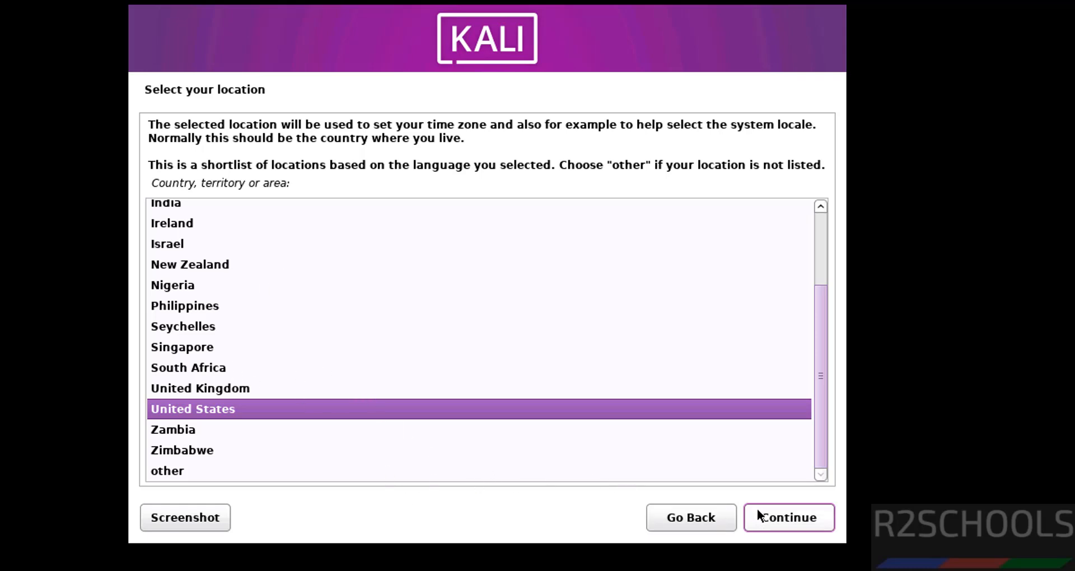
left_click(788, 517)
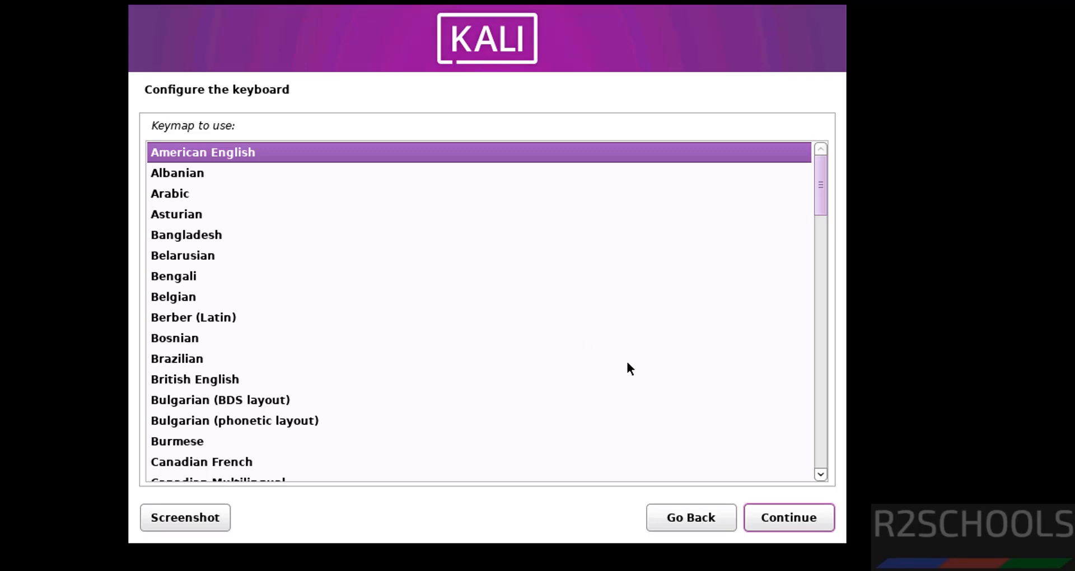
left_click(788, 517)
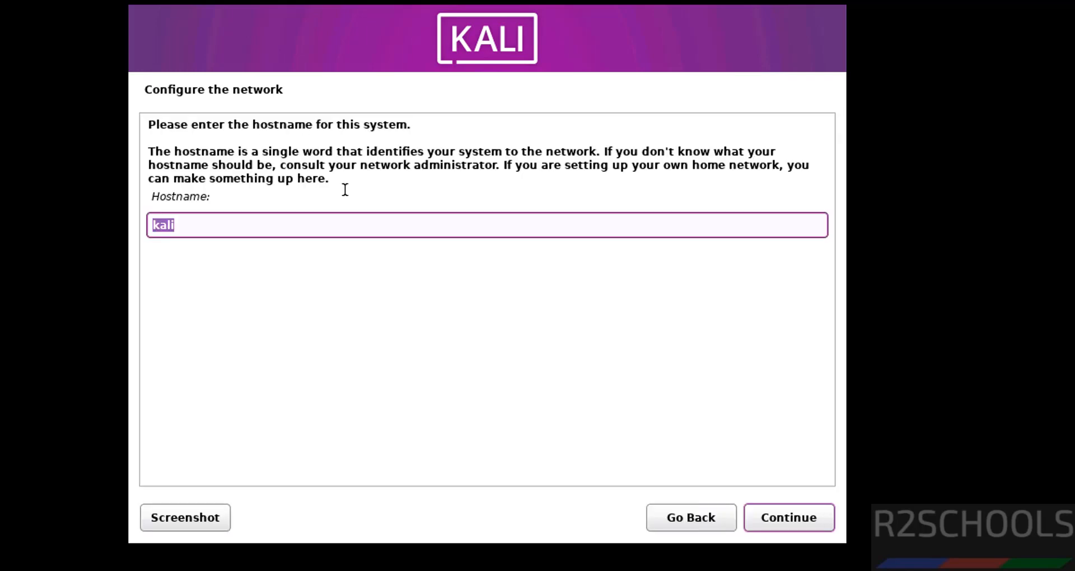
mouse_move(253, 227)
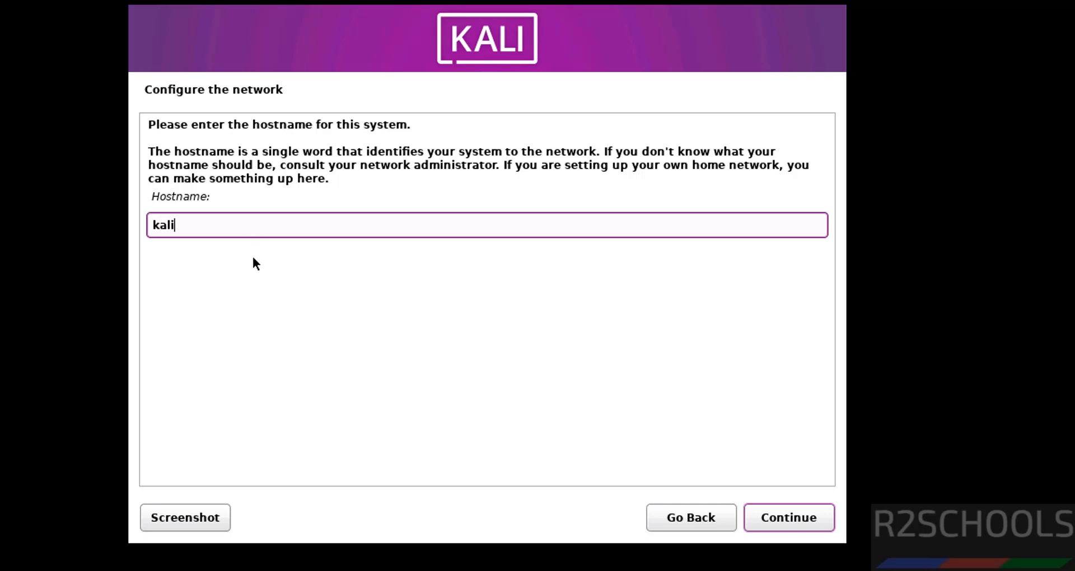
Set the hostname to kalip20252vm and continue with a blank domain name.
type("p2025")
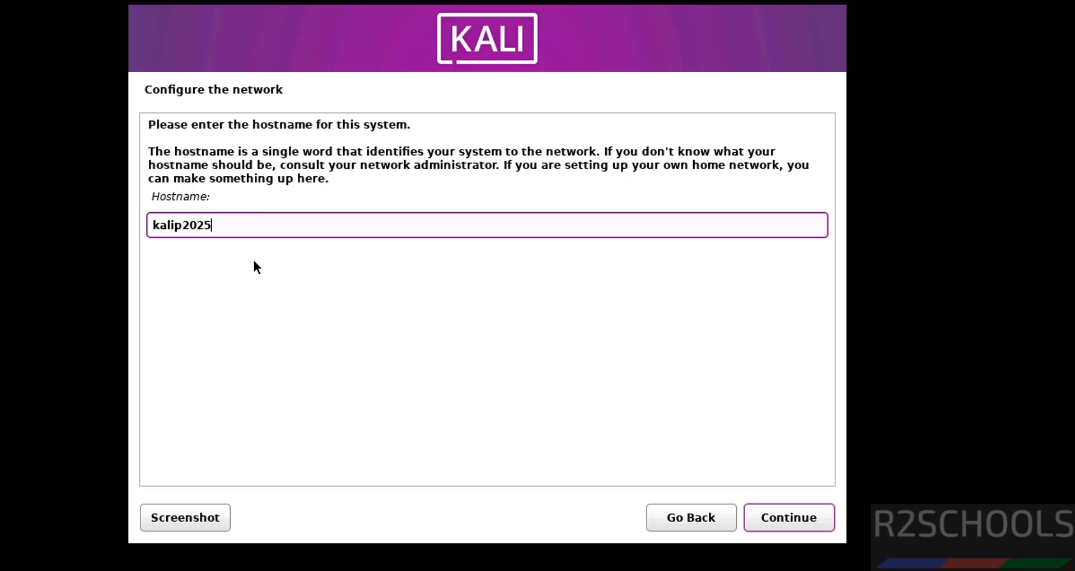
type("vm")
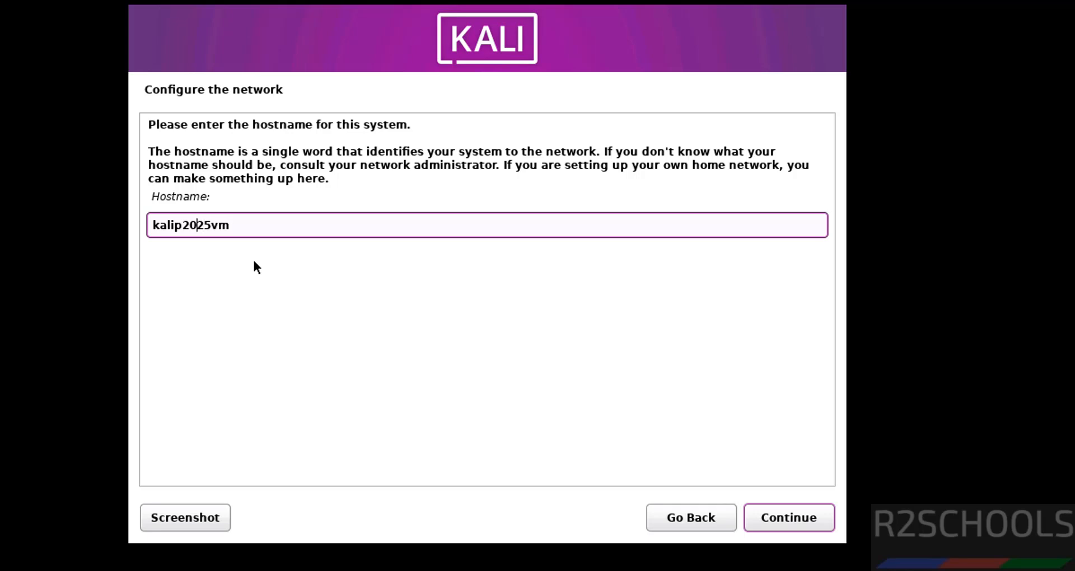
type("2")
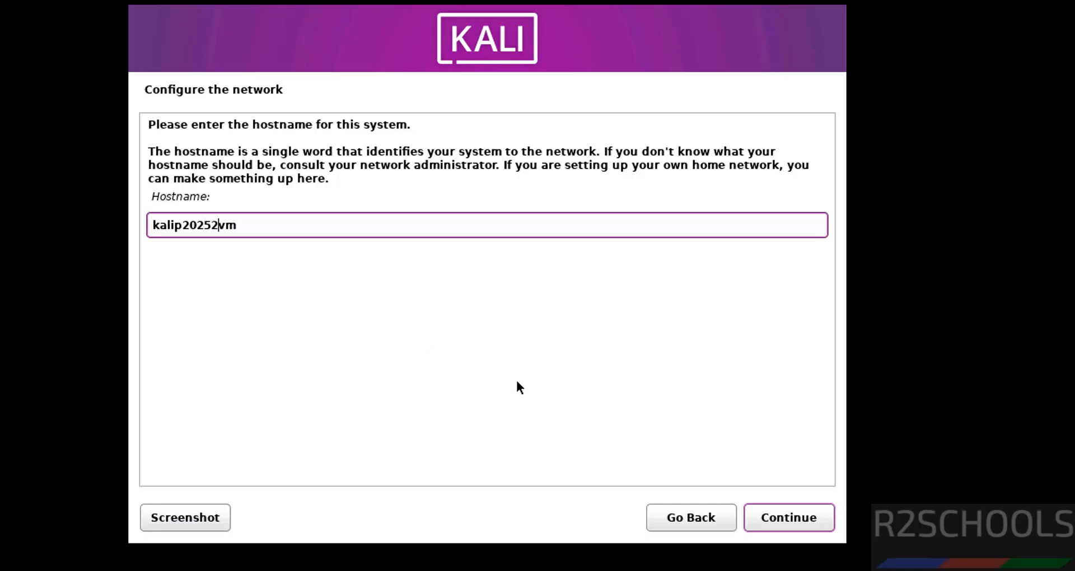
left_click(789, 518)
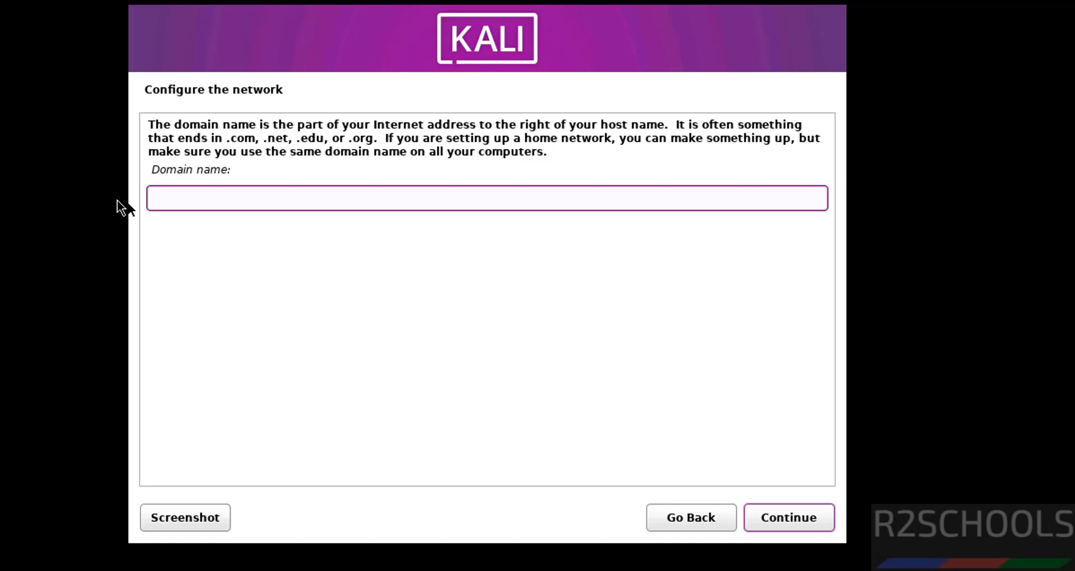
left_click(303, 198)
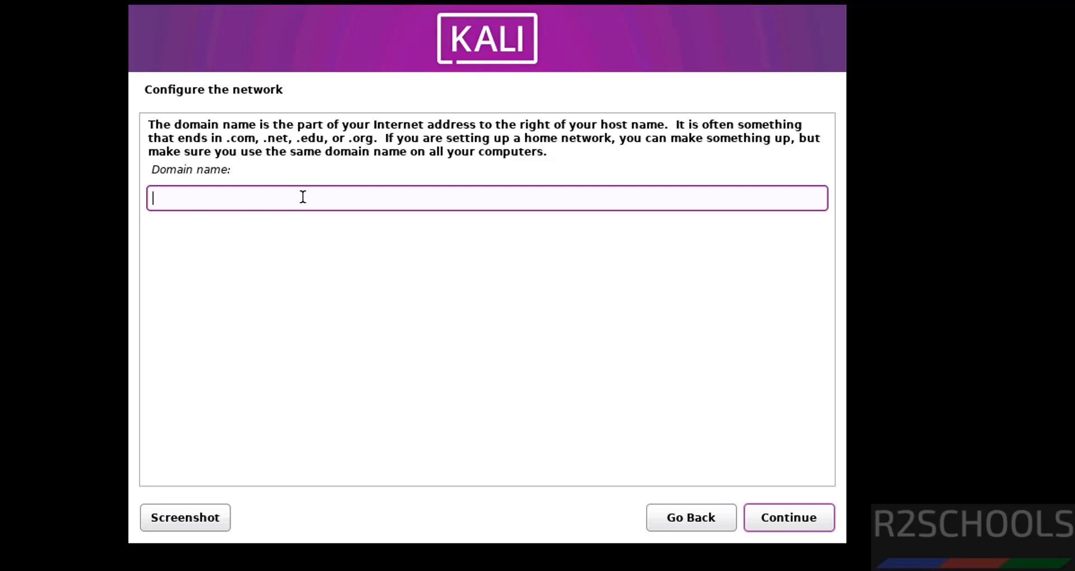
left_click(789, 518)
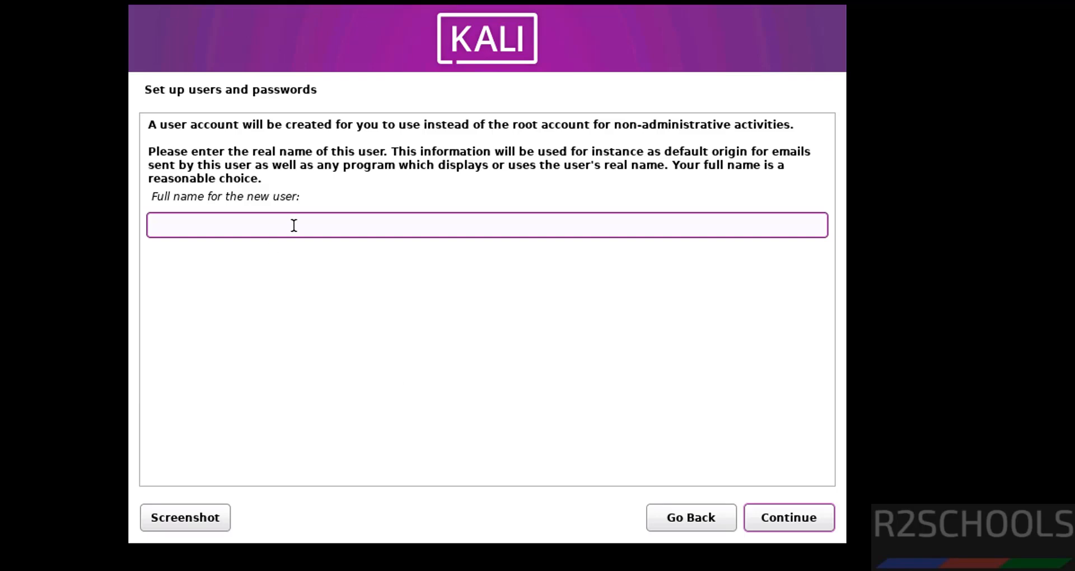
Create user r2schools with the suggested username and a confirmed password.
type("r2")
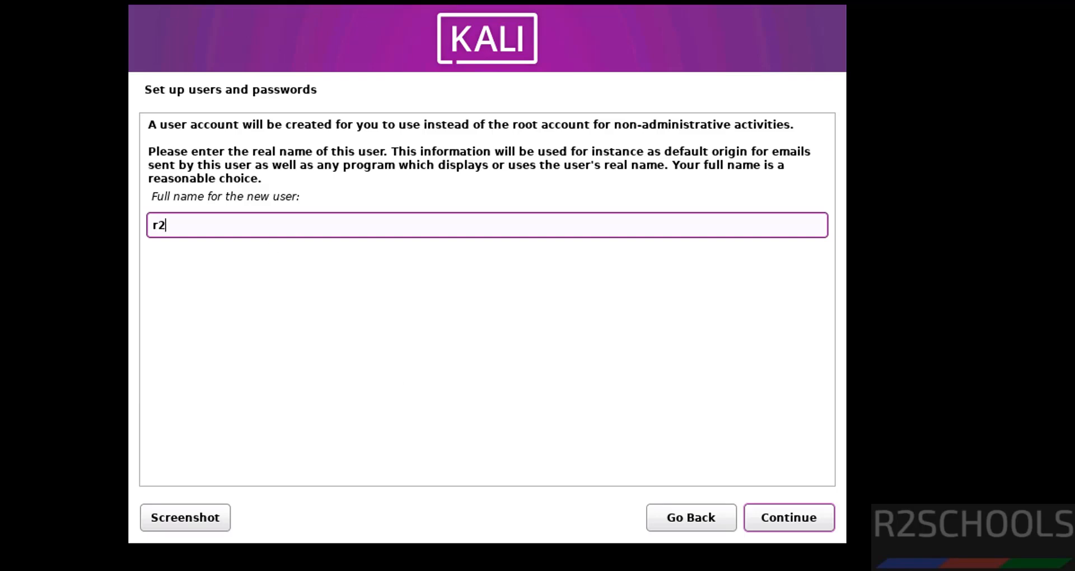
type("schoo")
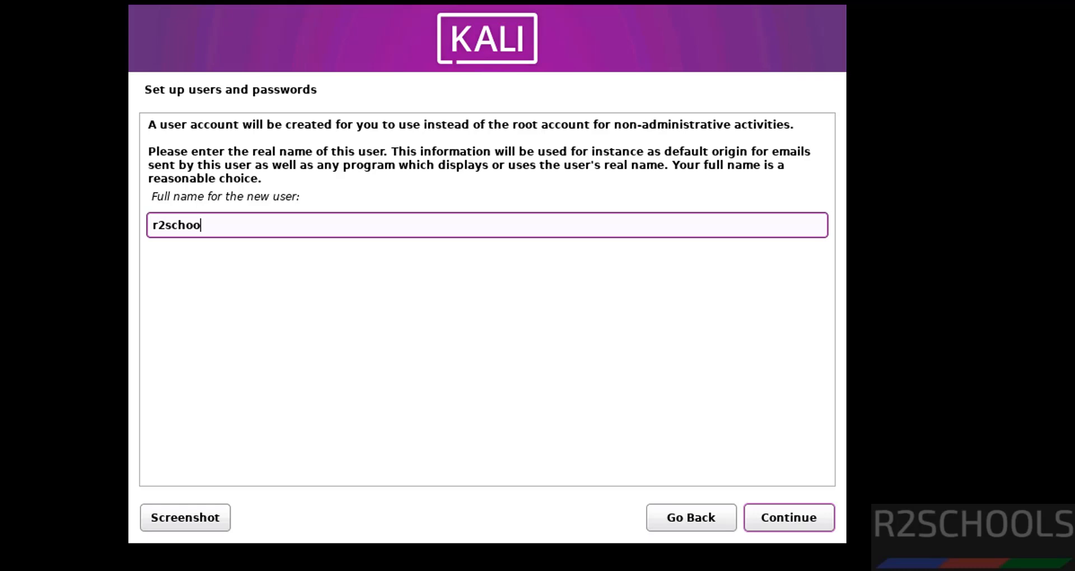
type("ls")
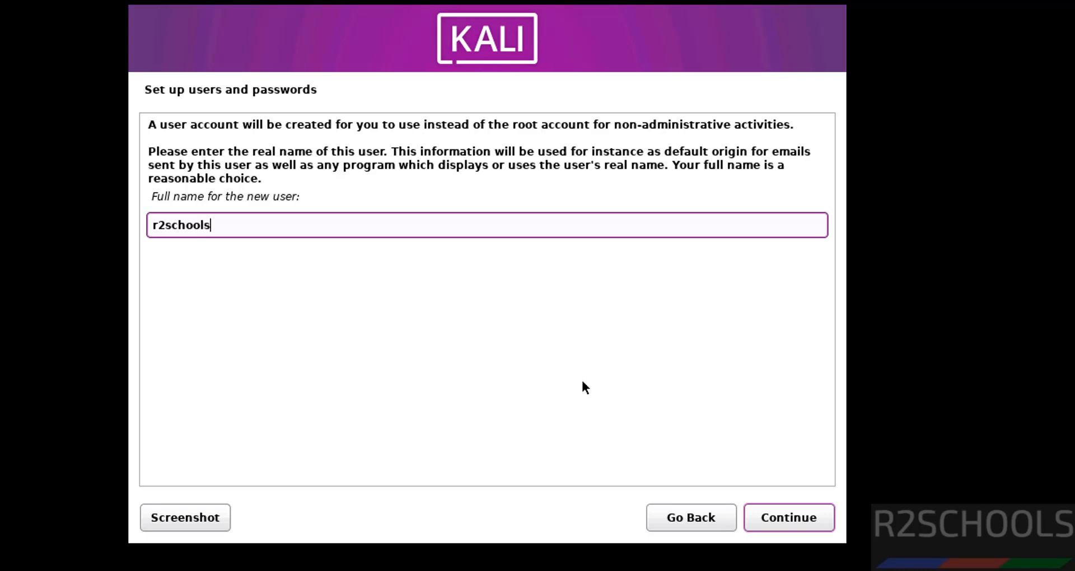
left_click(790, 517)
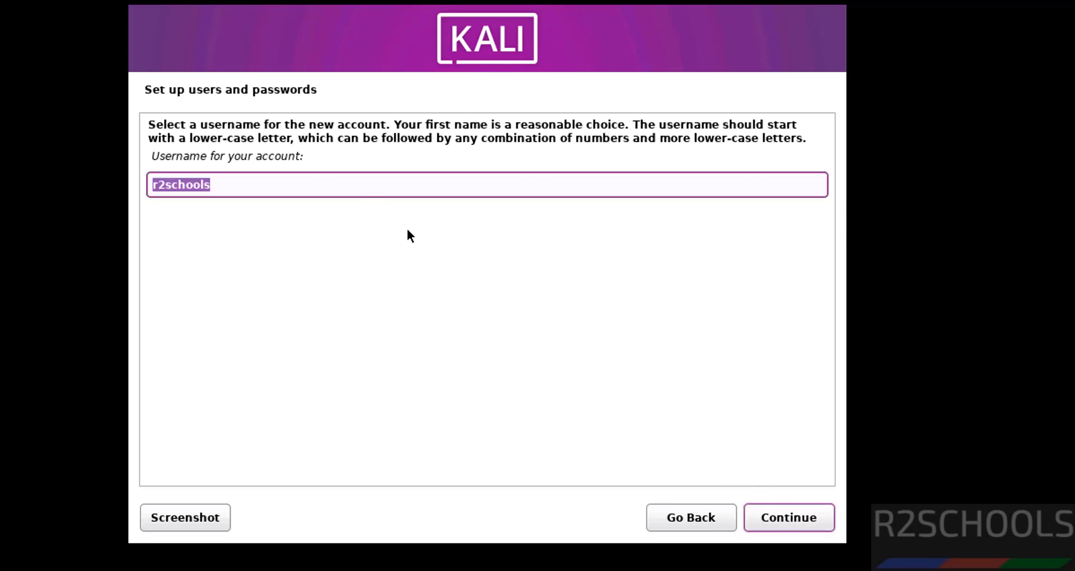
left_click(788, 517)
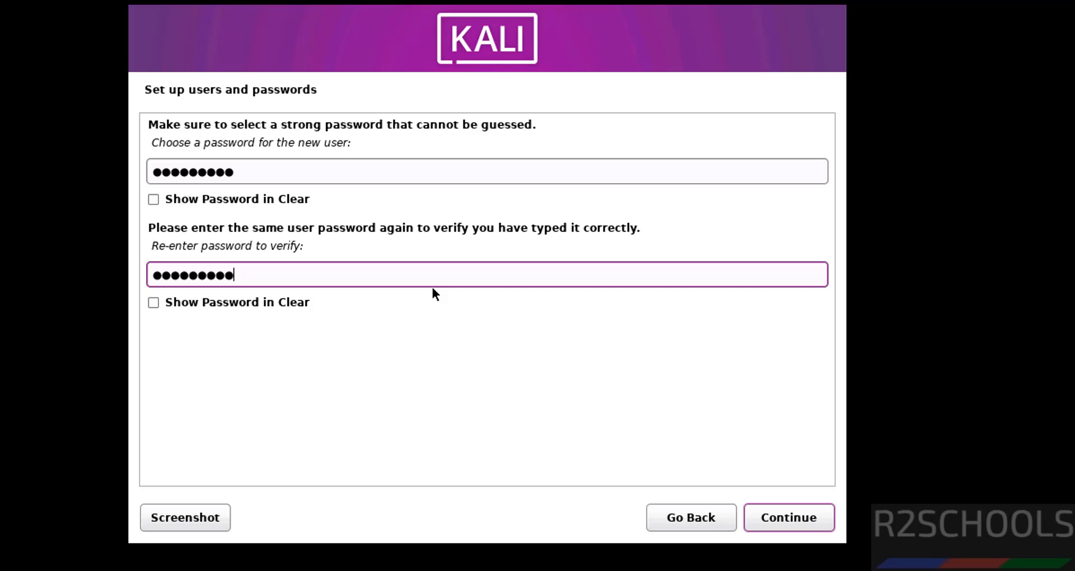
left_click(789, 518)
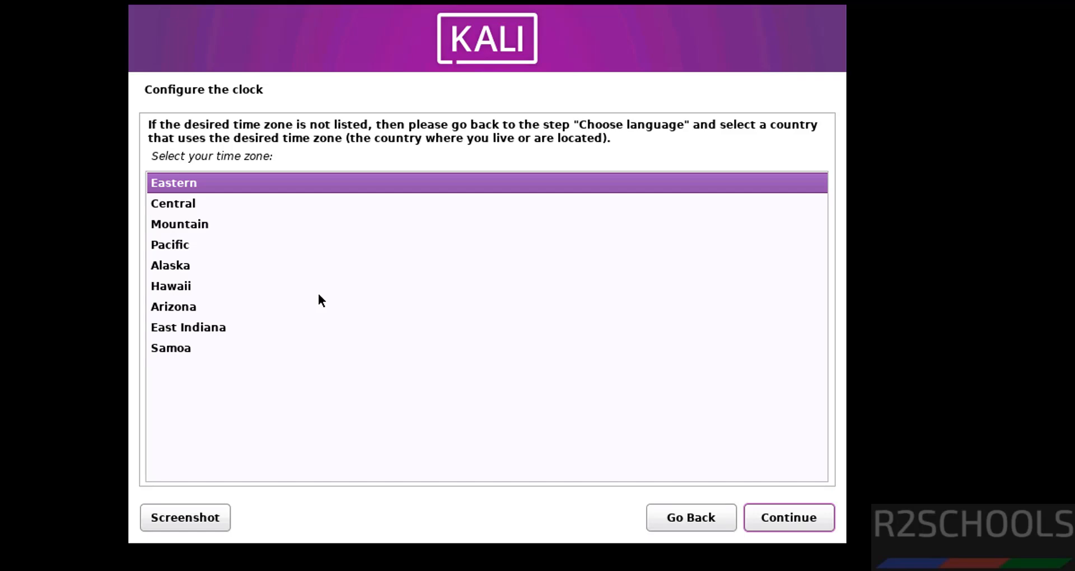
mouse_move(407, 431)
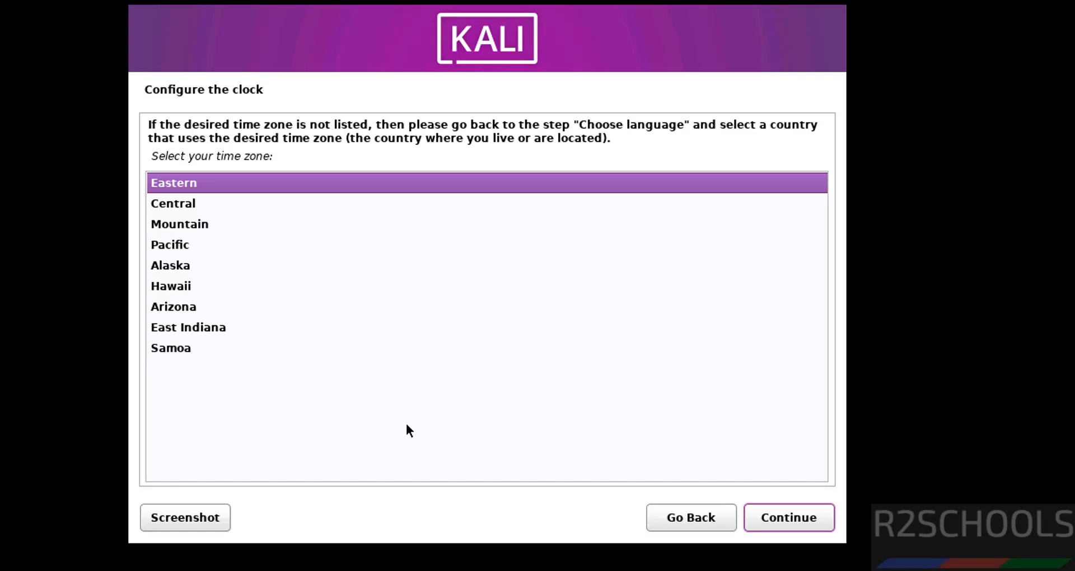
mouse_move(697, 543)
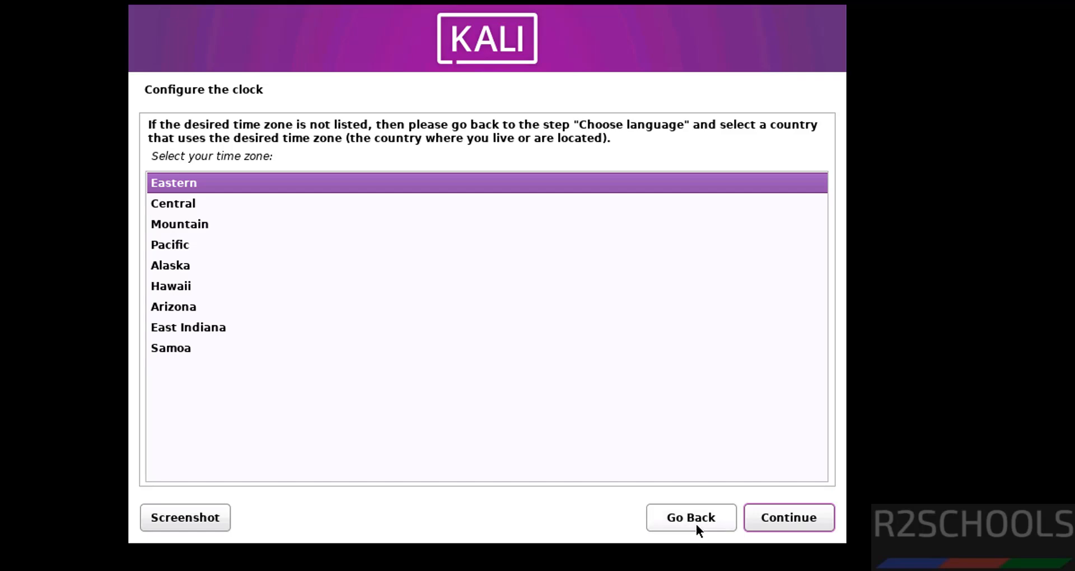
mouse_move(698, 457)
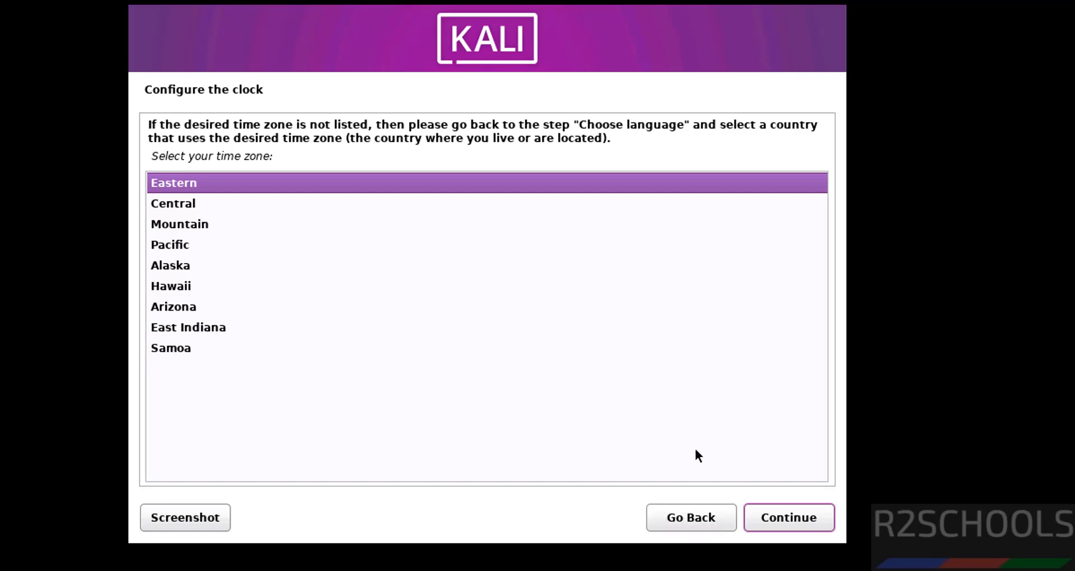
Accept Eastern as the time zone.
left_click(787, 517)
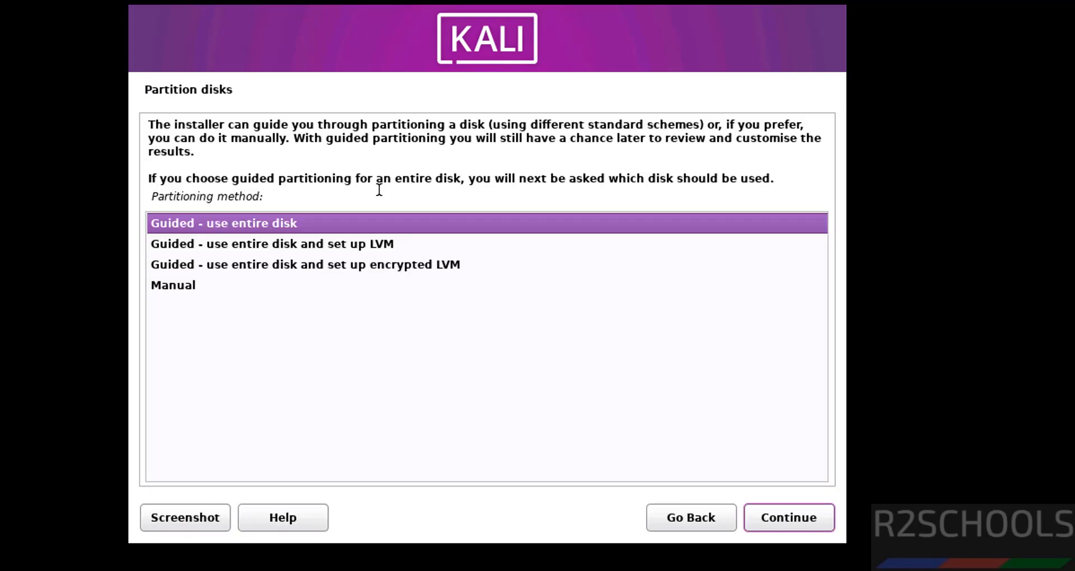
mouse_move(315, 269)
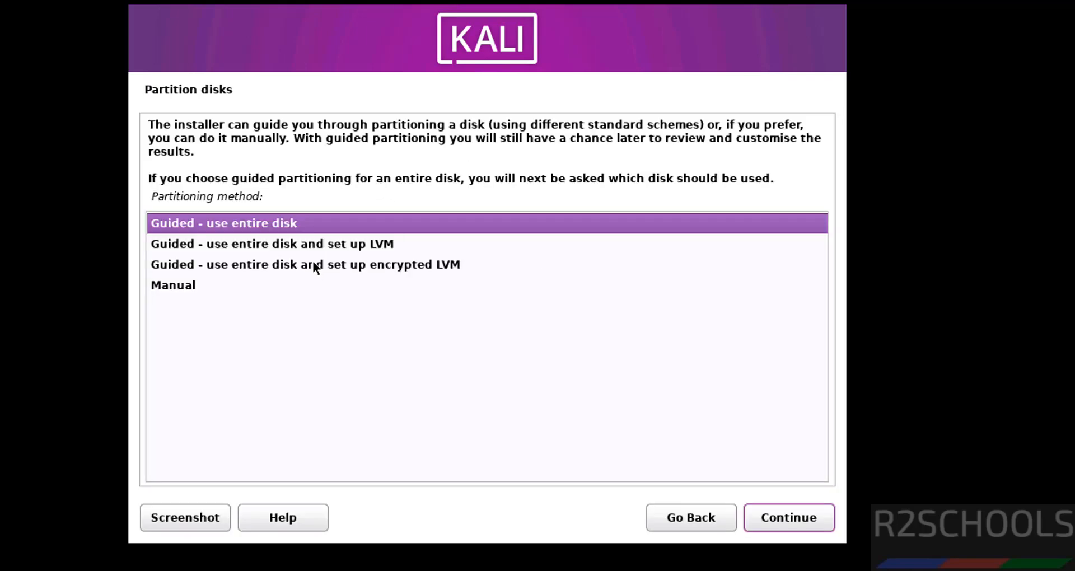
Guided-partition the entire 53.7 GB disk, all files in one partition, and write changes.
left_click(788, 518)
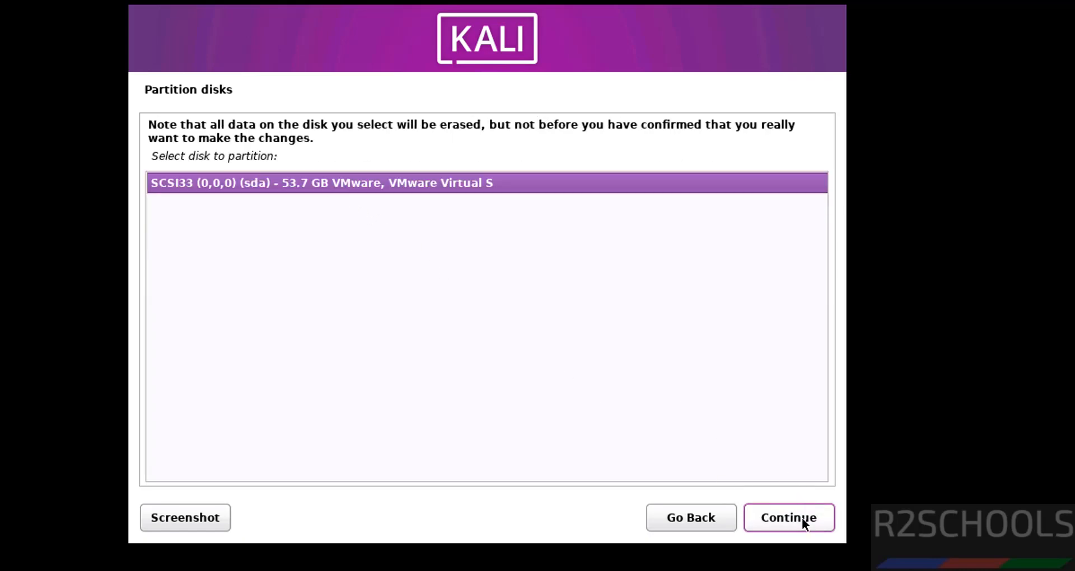
left_click(788, 517)
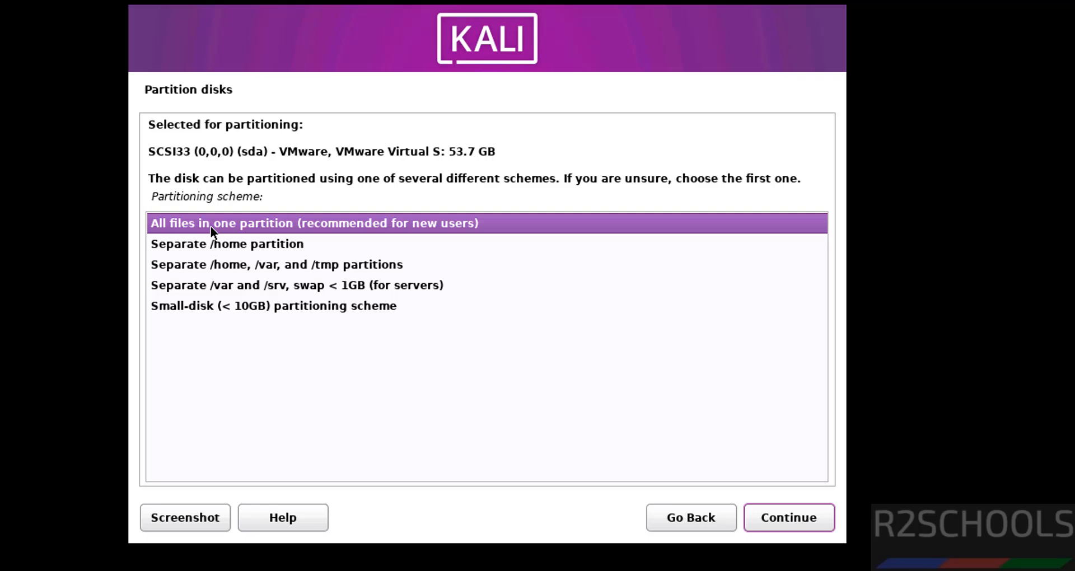
mouse_move(226, 329)
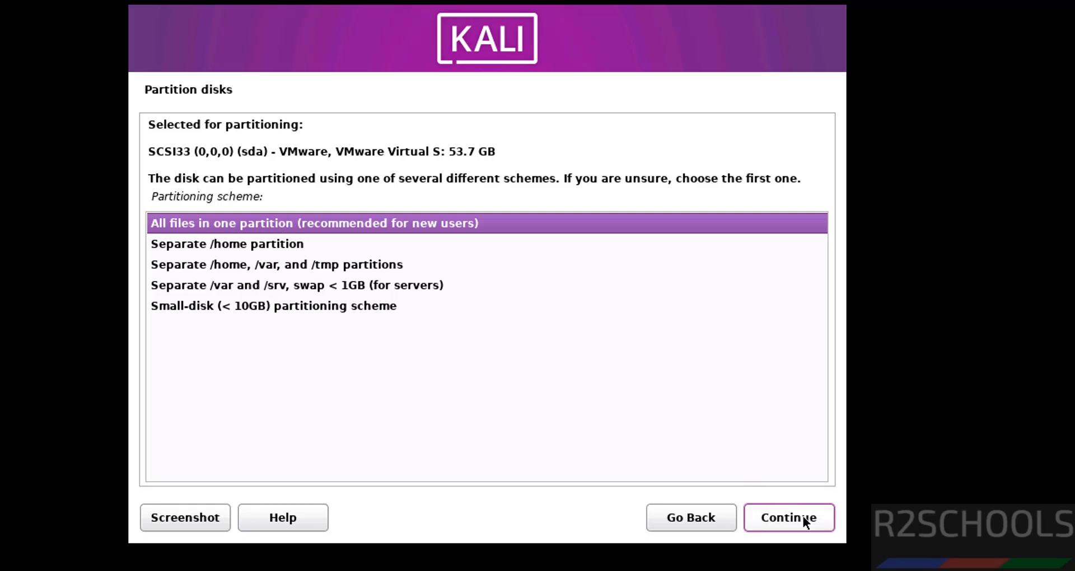
left_click(789, 517)
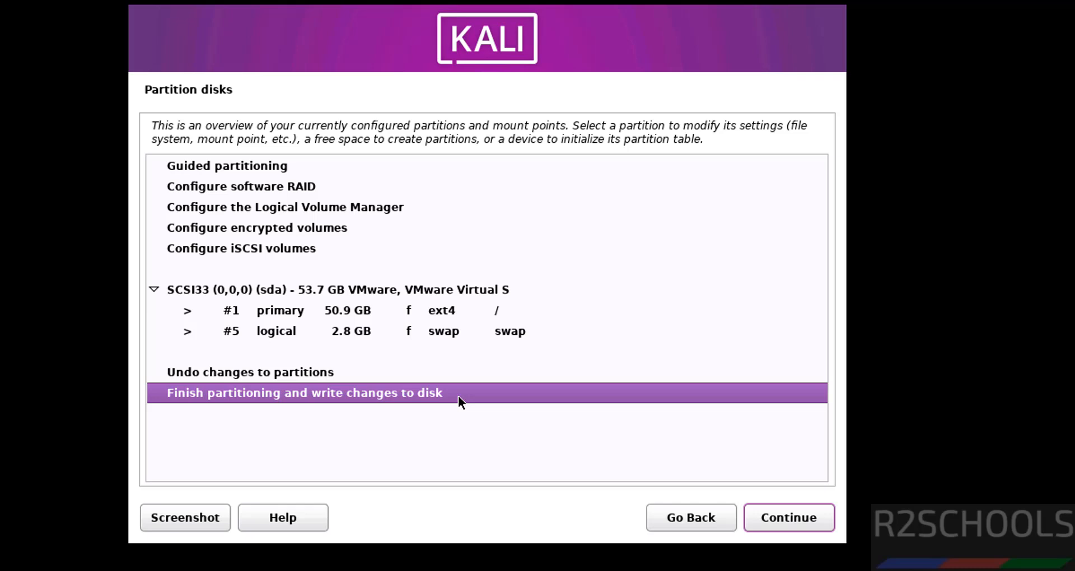
left_click(304, 392)
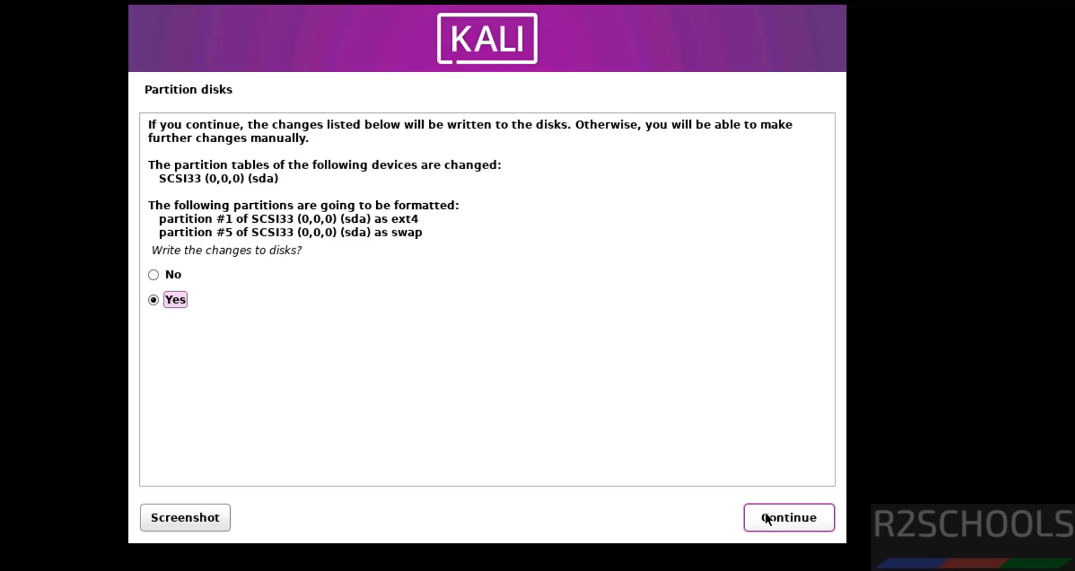
left_click(789, 518)
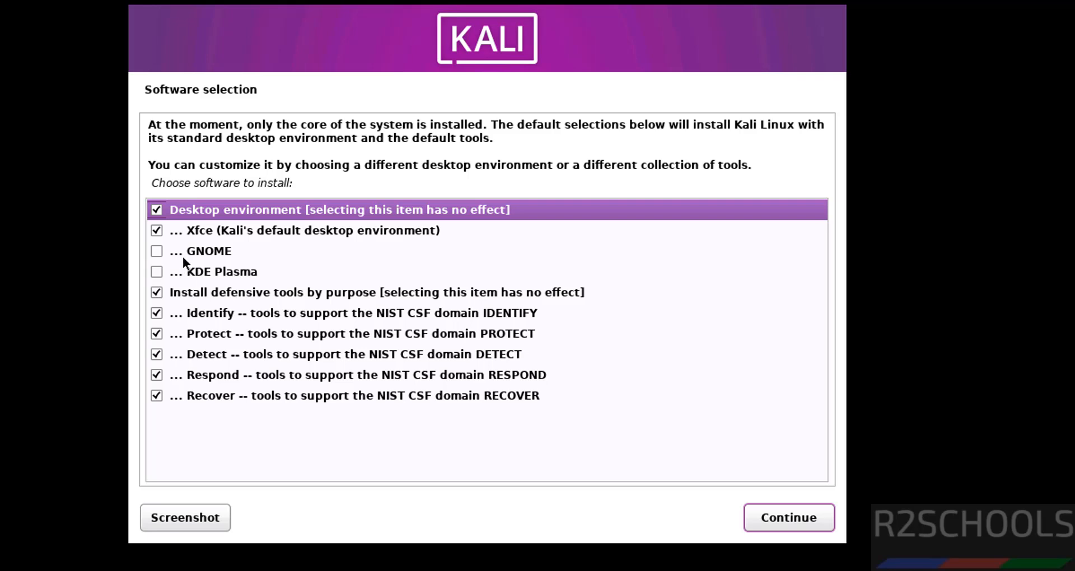
mouse_move(213, 239)
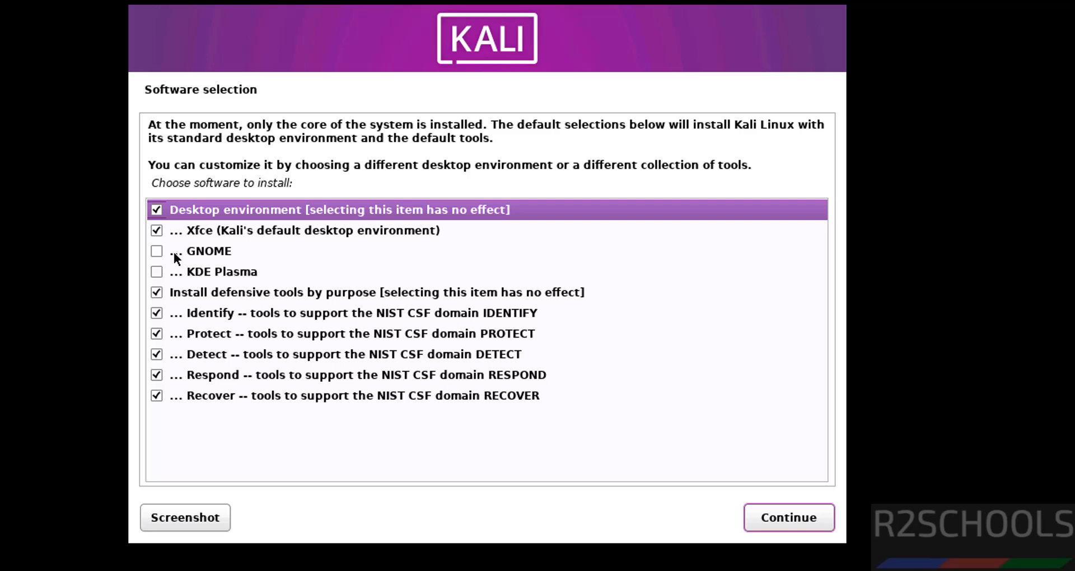
mouse_move(689, 473)
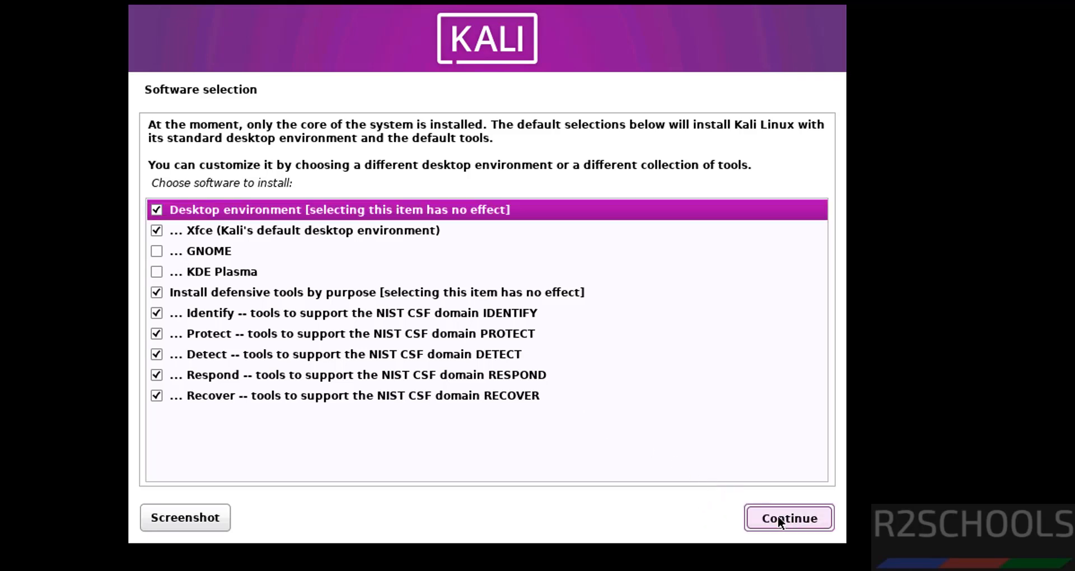
Accept the default Xfce desktop and defensive tool selections to begin installing.
left_click(789, 518)
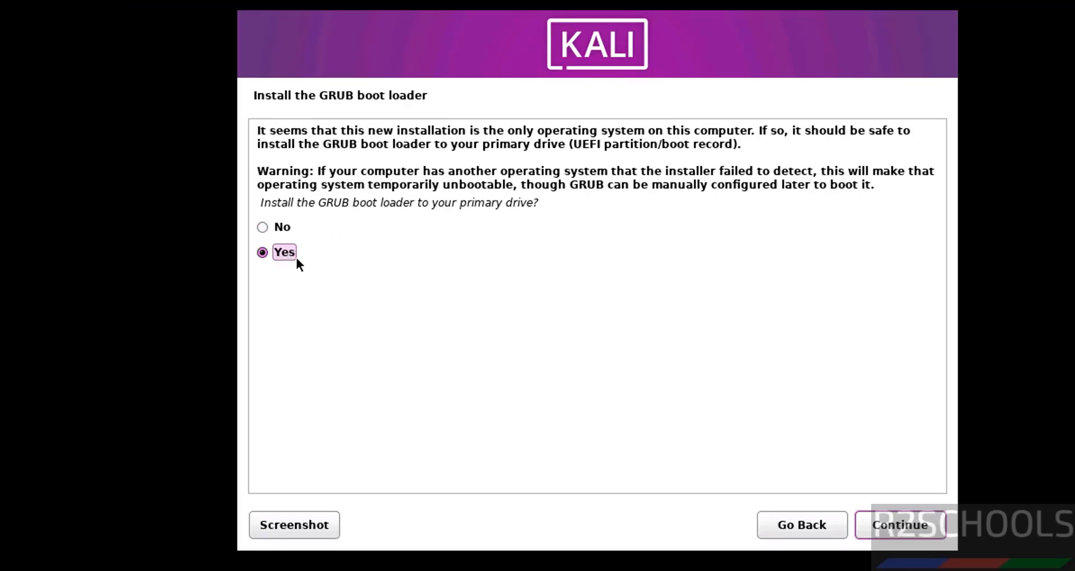
Install the GRUB boot loader onto /dev/sda.
left_click(898, 524)
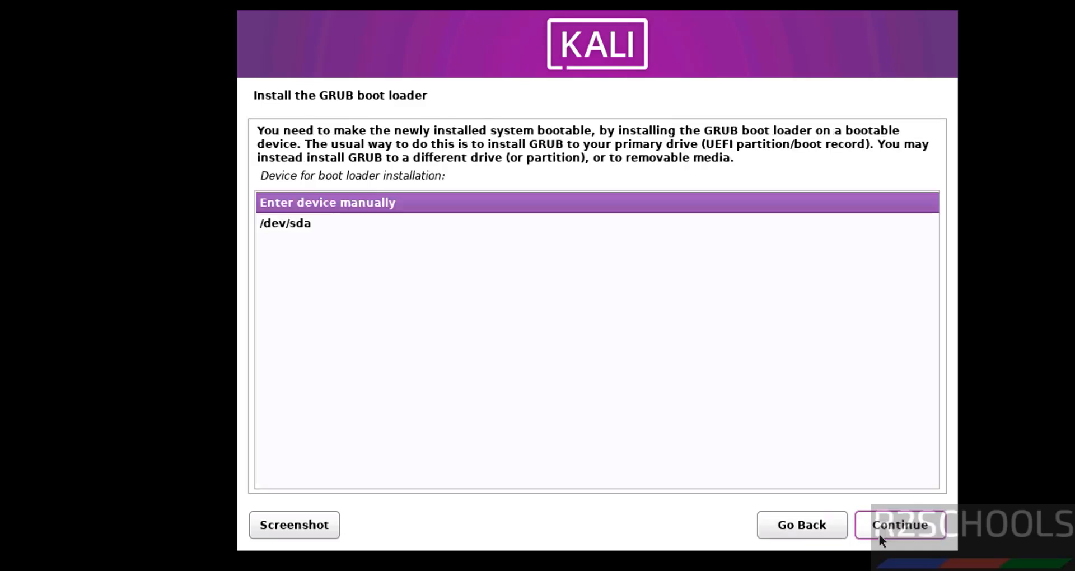
mouse_move(789, 503)
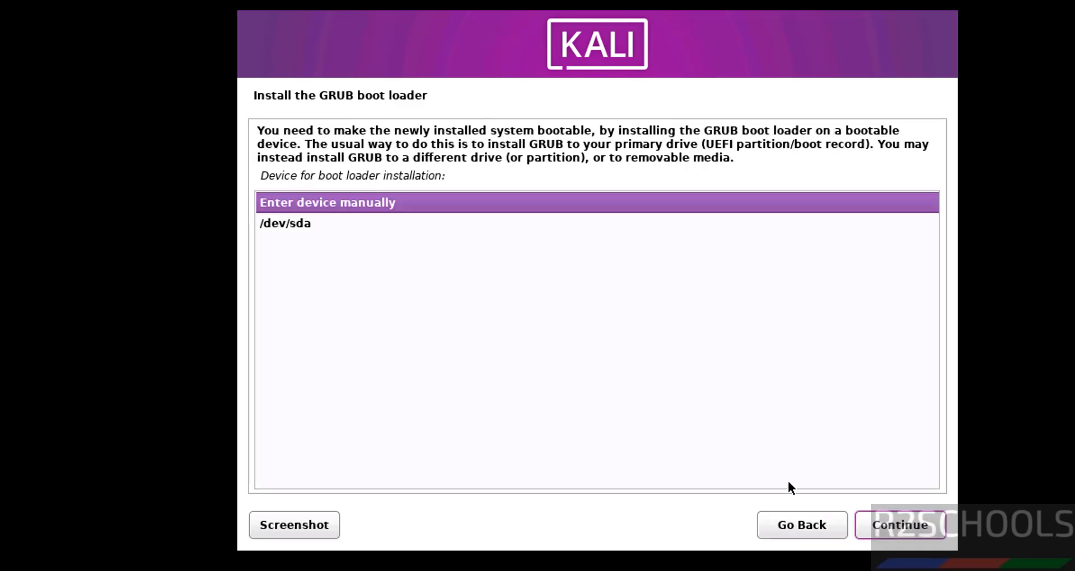
left_click(285, 222)
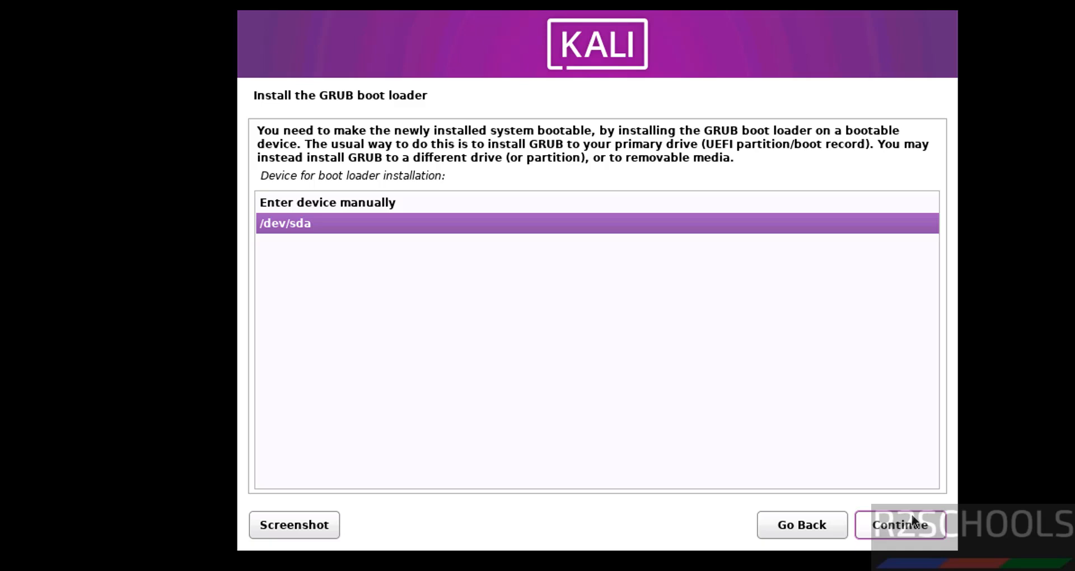
left_click(896, 540)
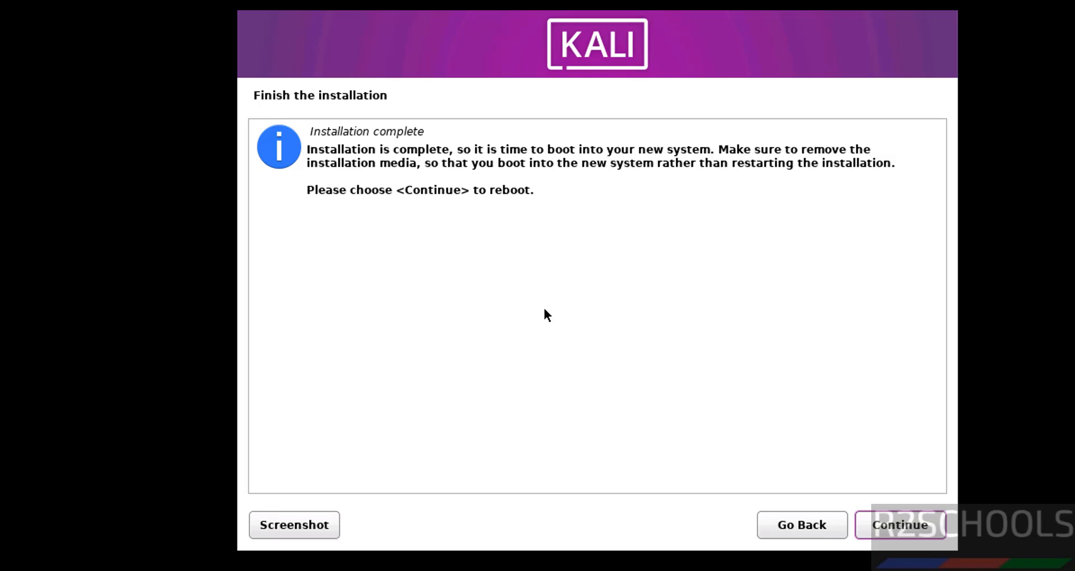
mouse_move(503, 163)
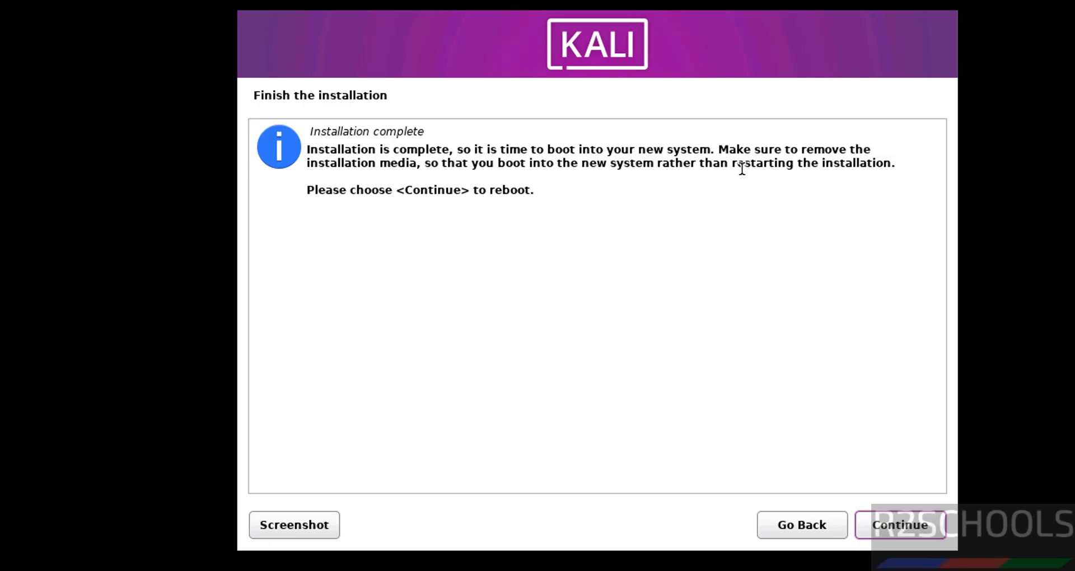
mouse_move(916, 529)
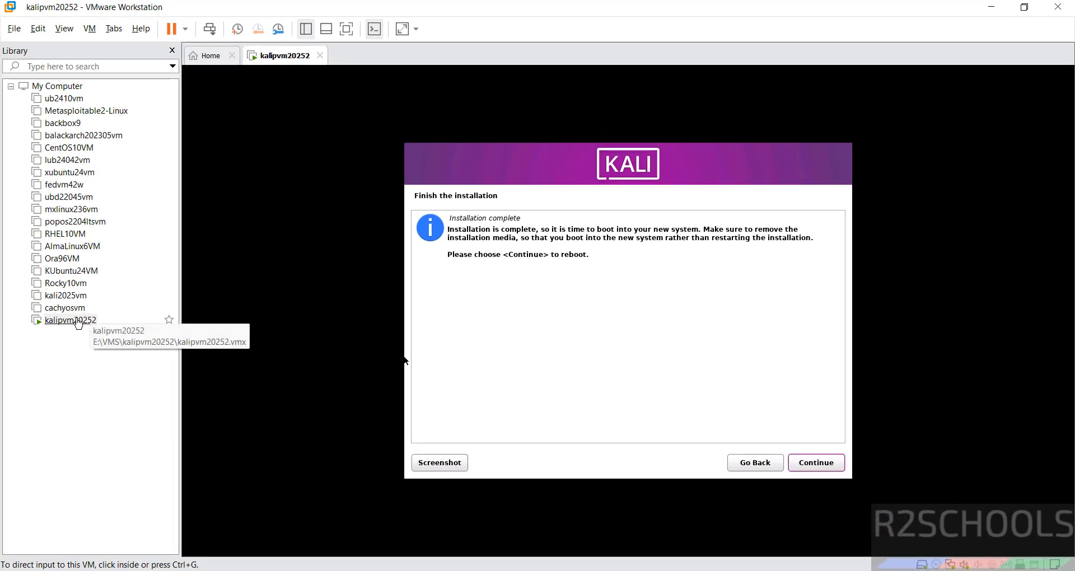
right_click(67, 320)
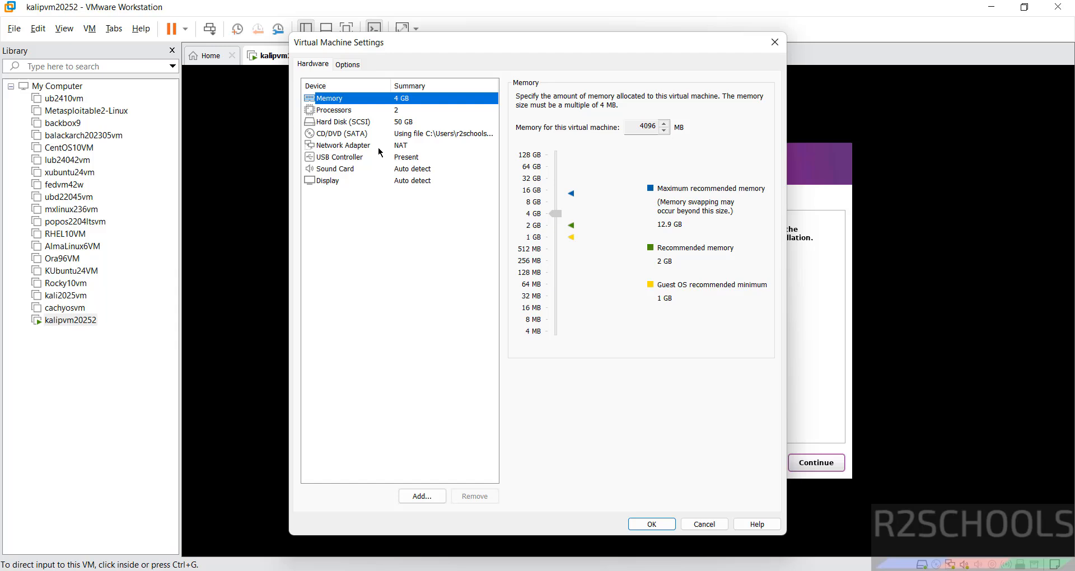
left_click(342, 133)
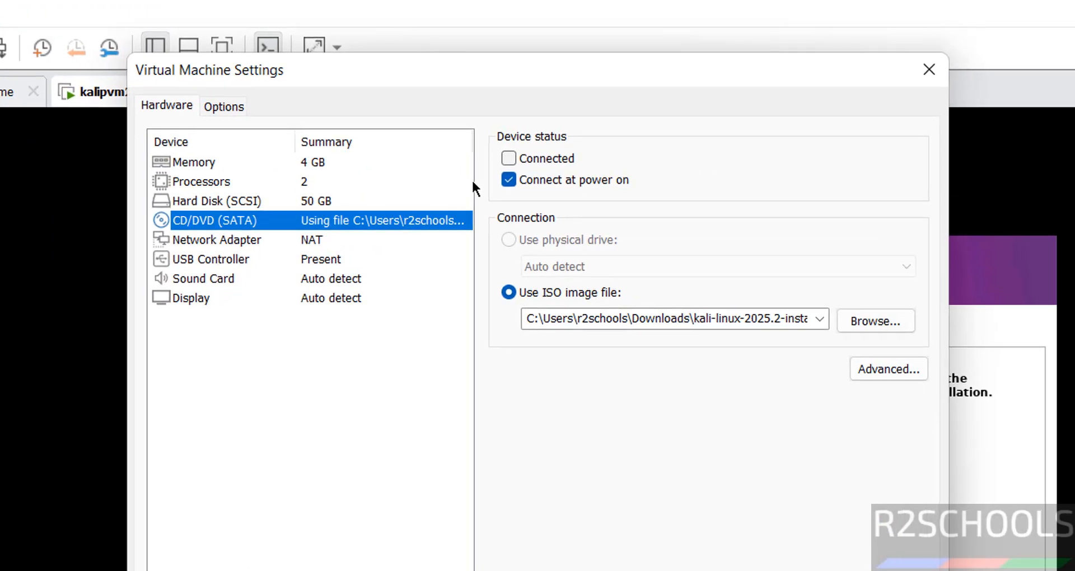
left_click(509, 179)
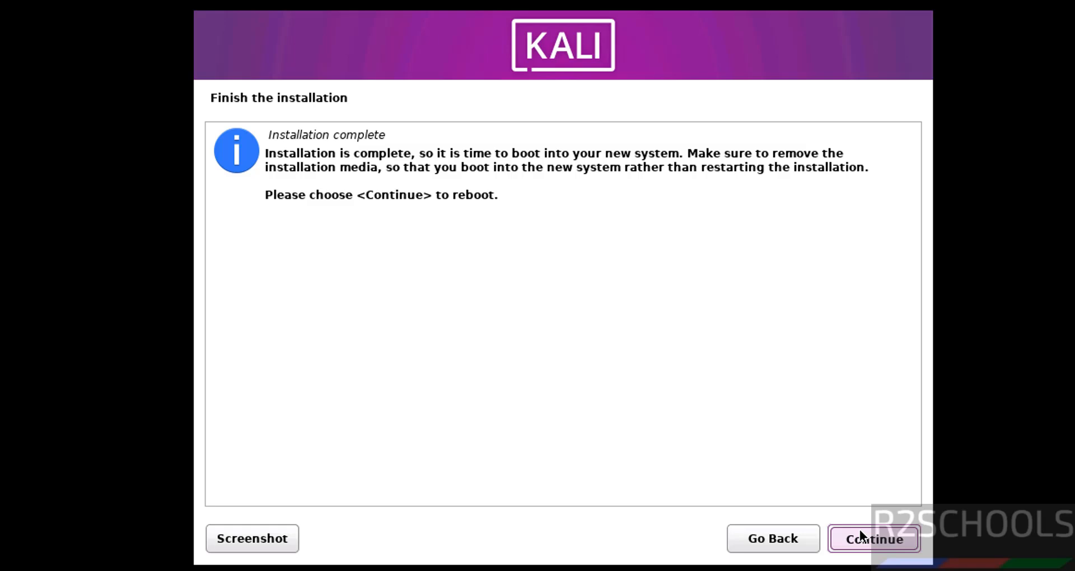
Reboot the installed system and log in as r2schools.
left_click(874, 555)
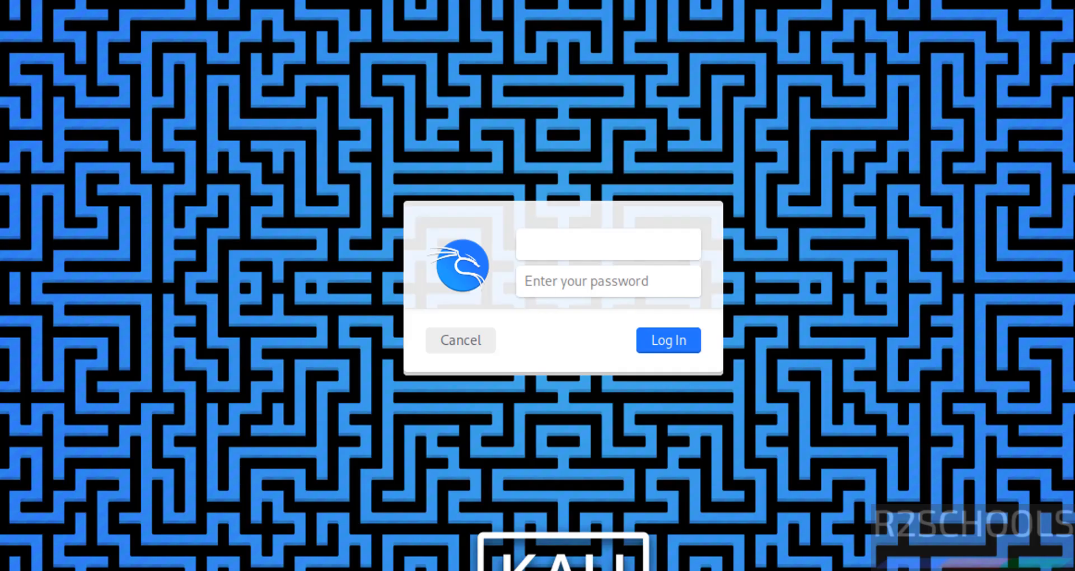
type("r2schools")
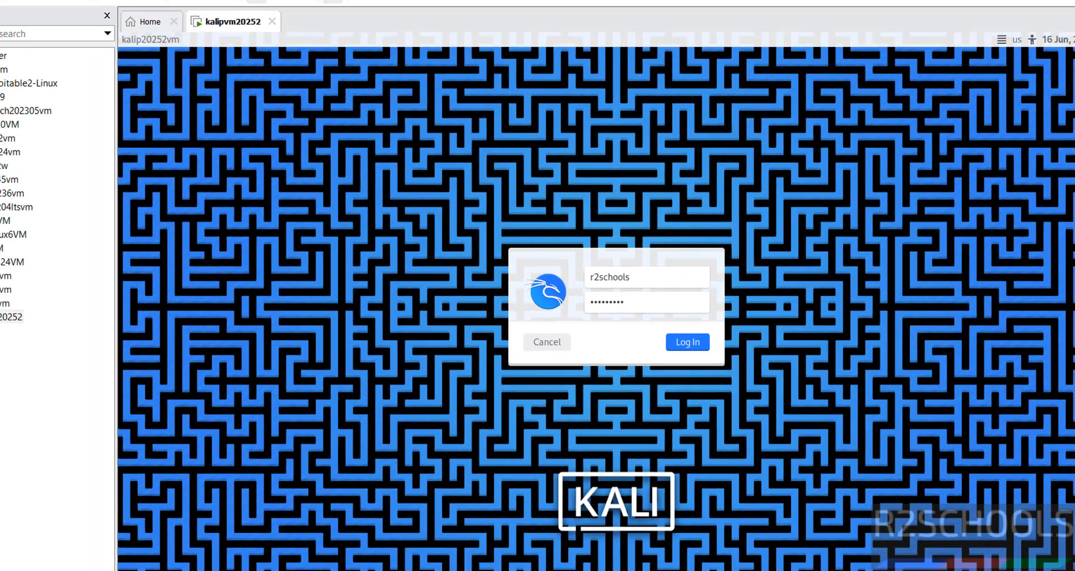
left_click(688, 342)
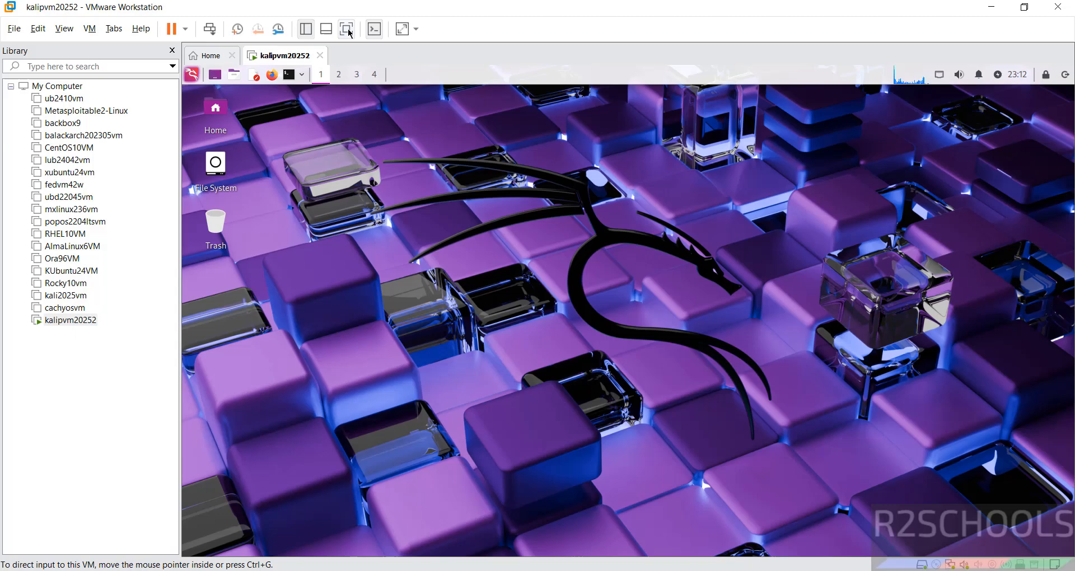
Open a terminal and change its font to Fira Code 14 pt in Preferences.
left_click(344, 28)
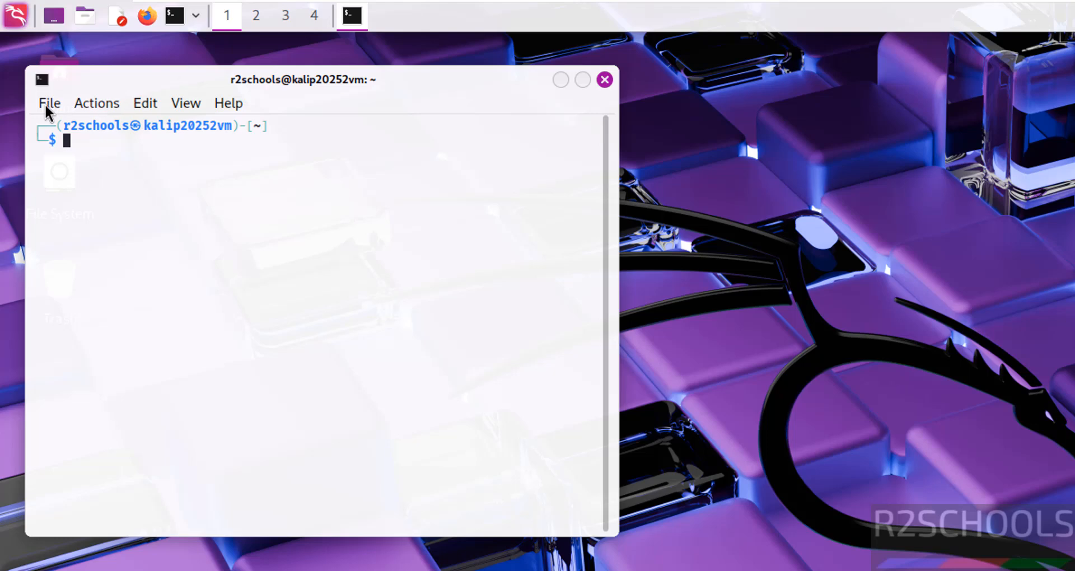
left_click(49, 104)
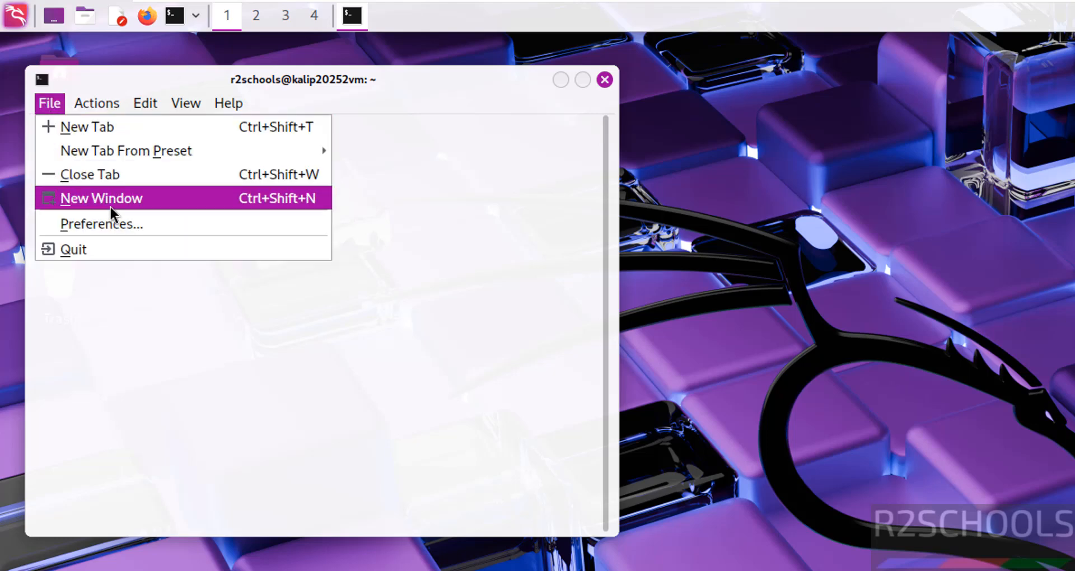
left_click(101, 198)
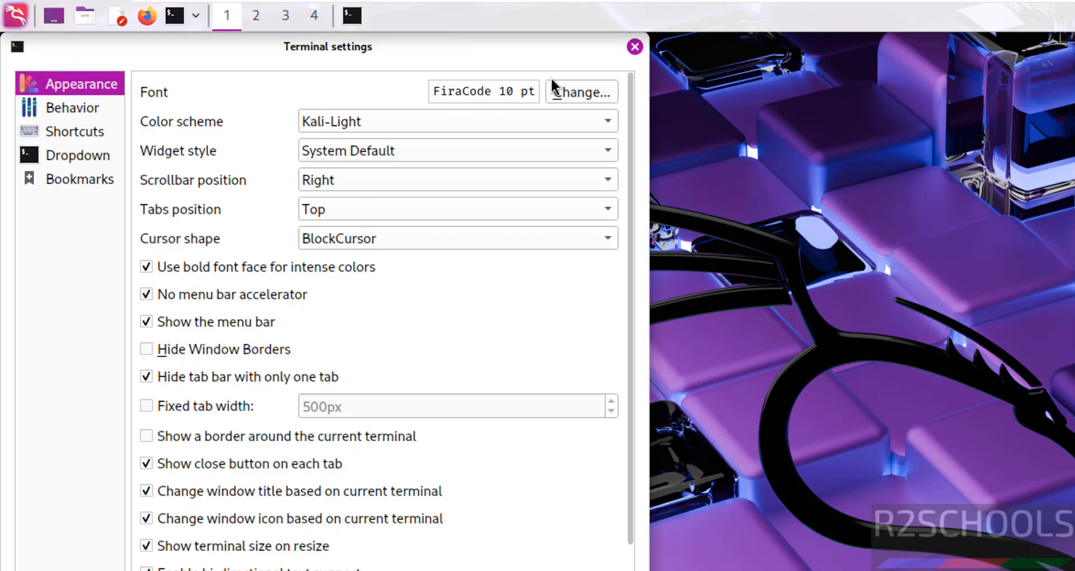
left_click(581, 92)
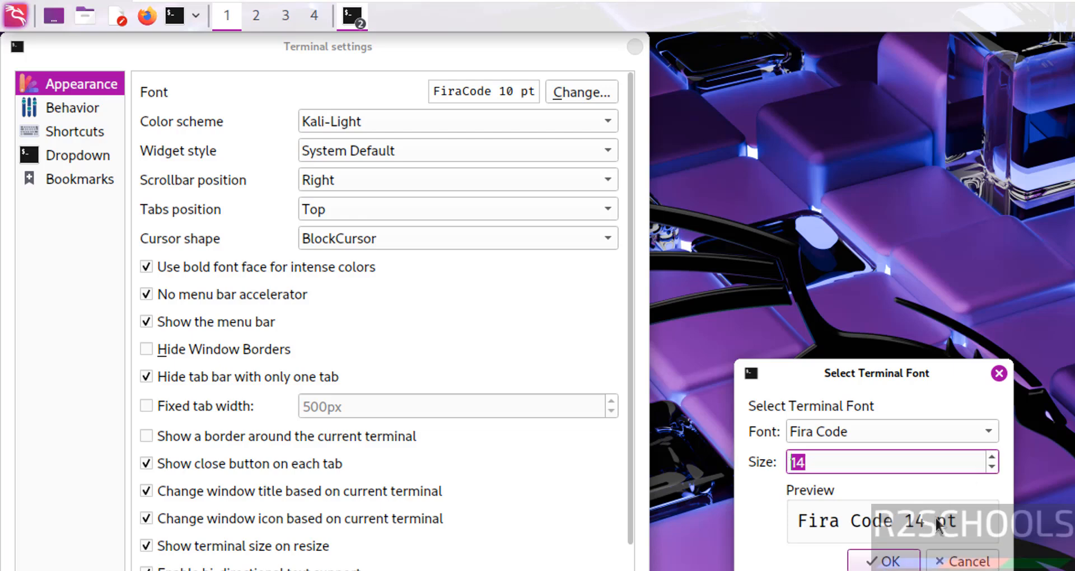
left_click(883, 560)
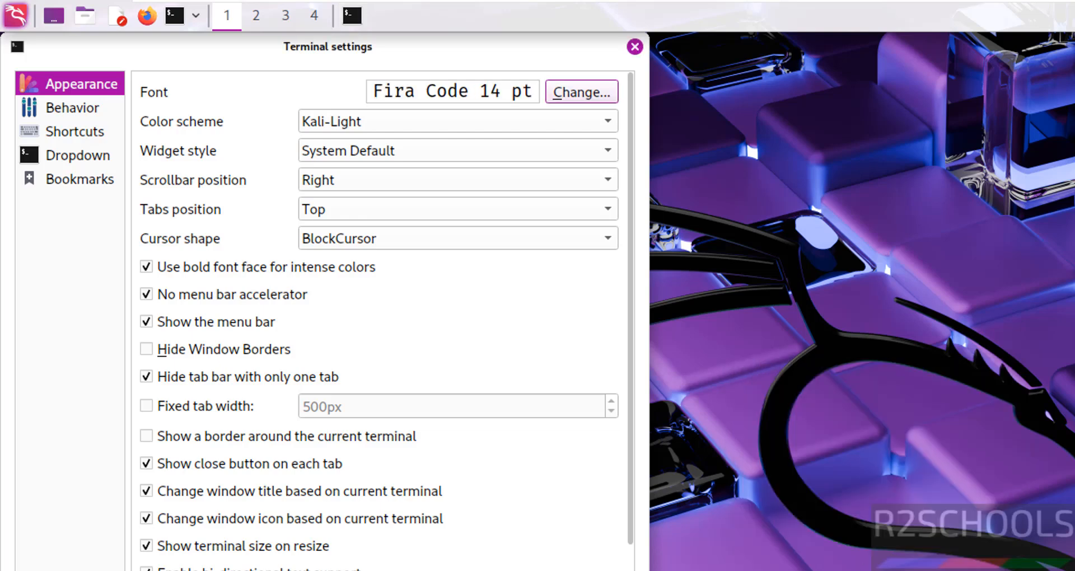
left_click(634, 47)
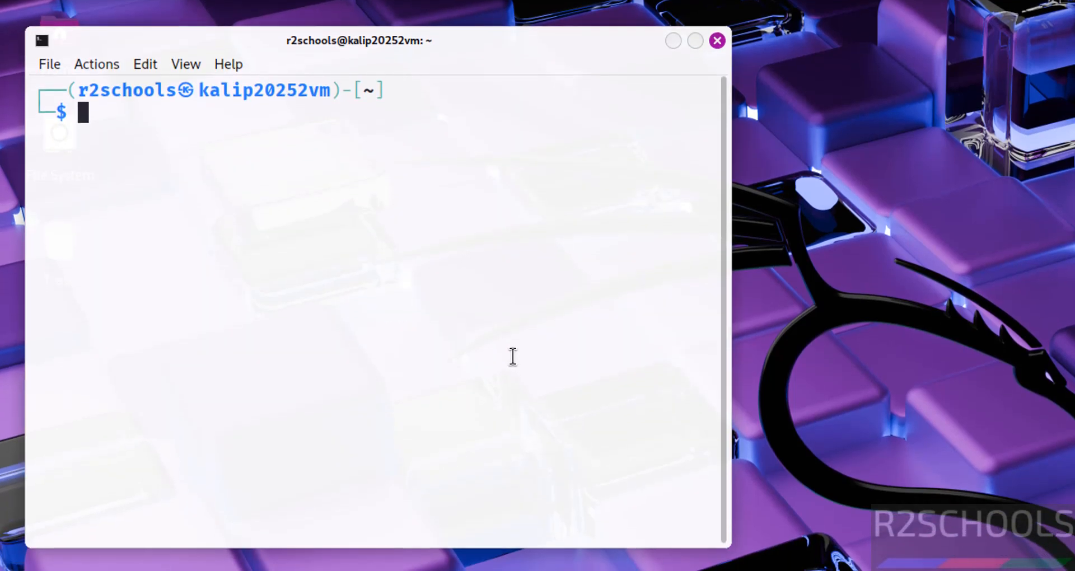
Show /etc/os-release to confirm Kali 2025.2, glance at Favorites, and return to the terminal.
type("more /etc/")
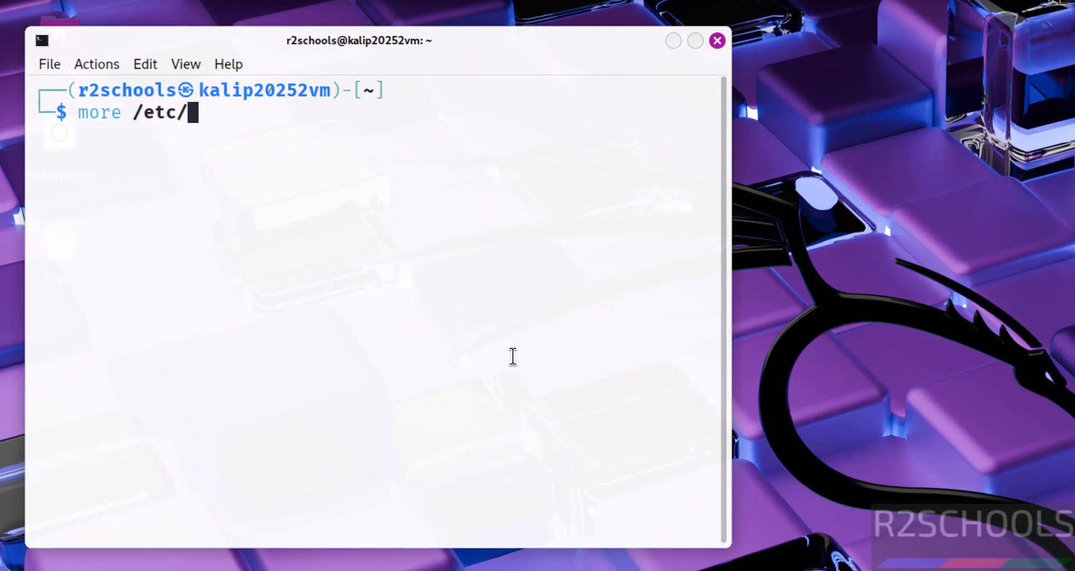
type("os-release")
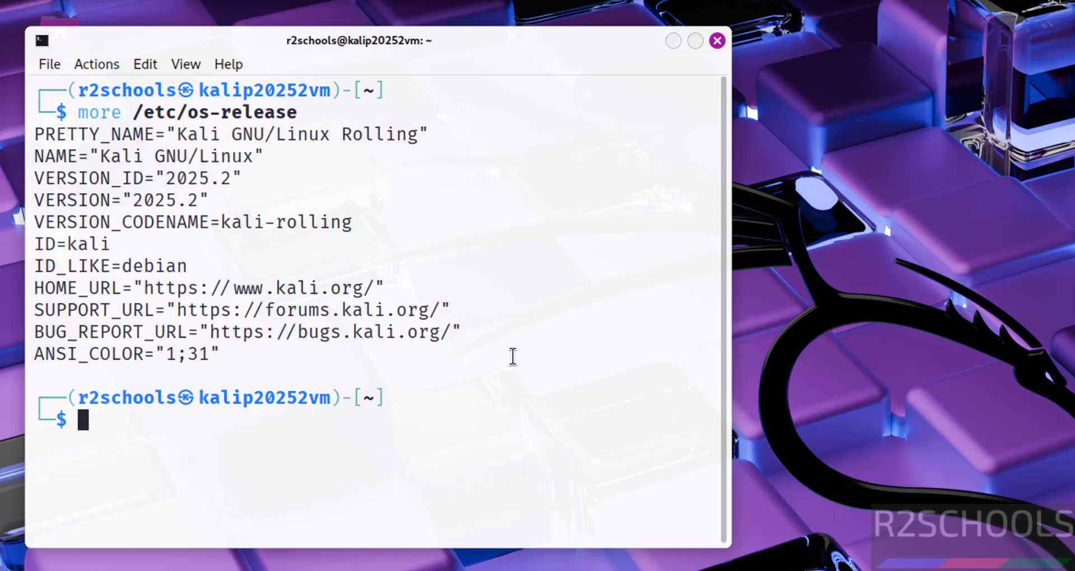
mouse_move(516, 222)
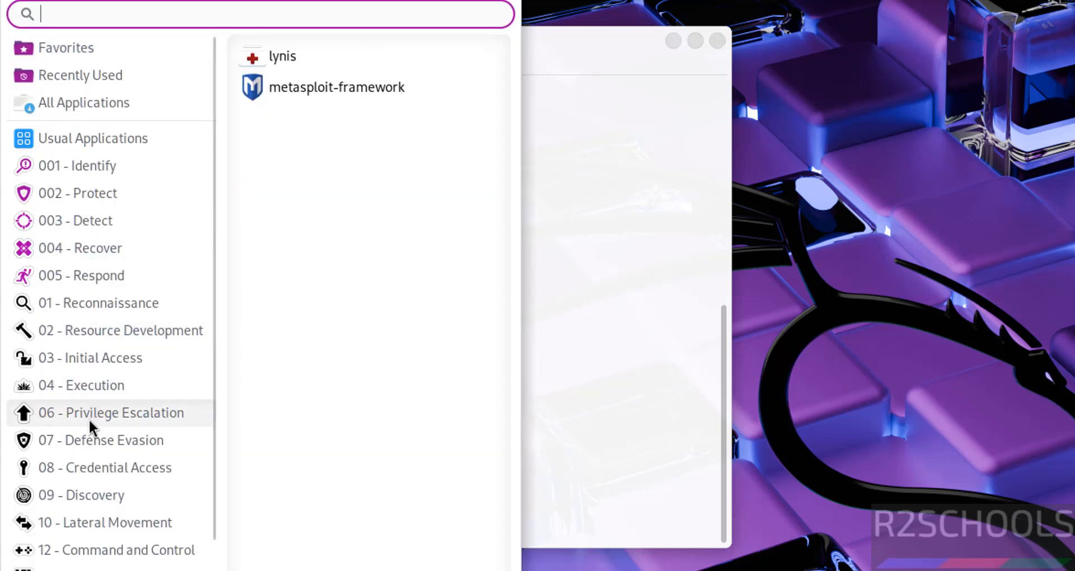
left_click(66, 48)
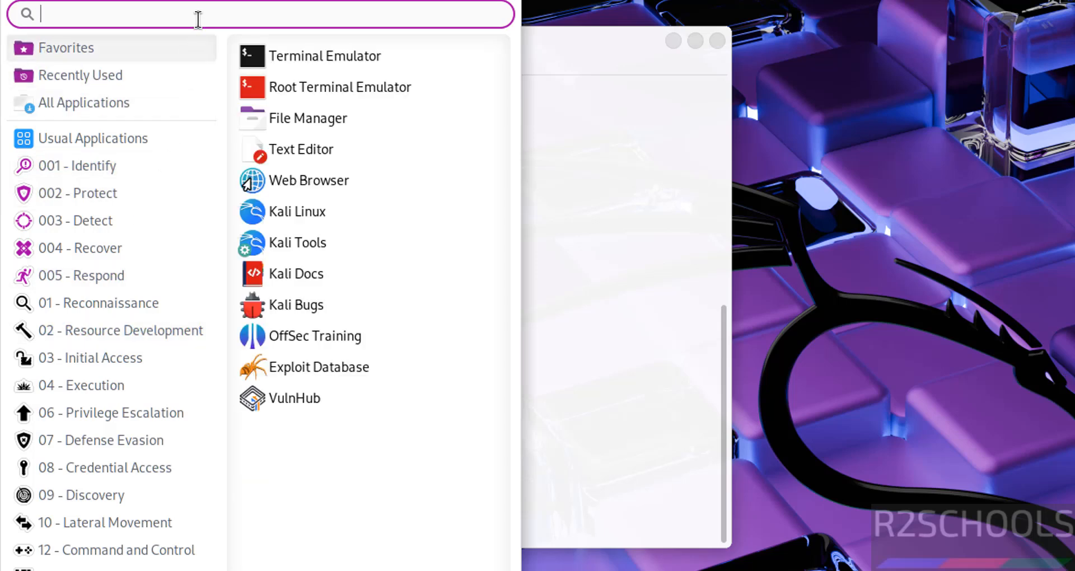
left_click(323, 55)
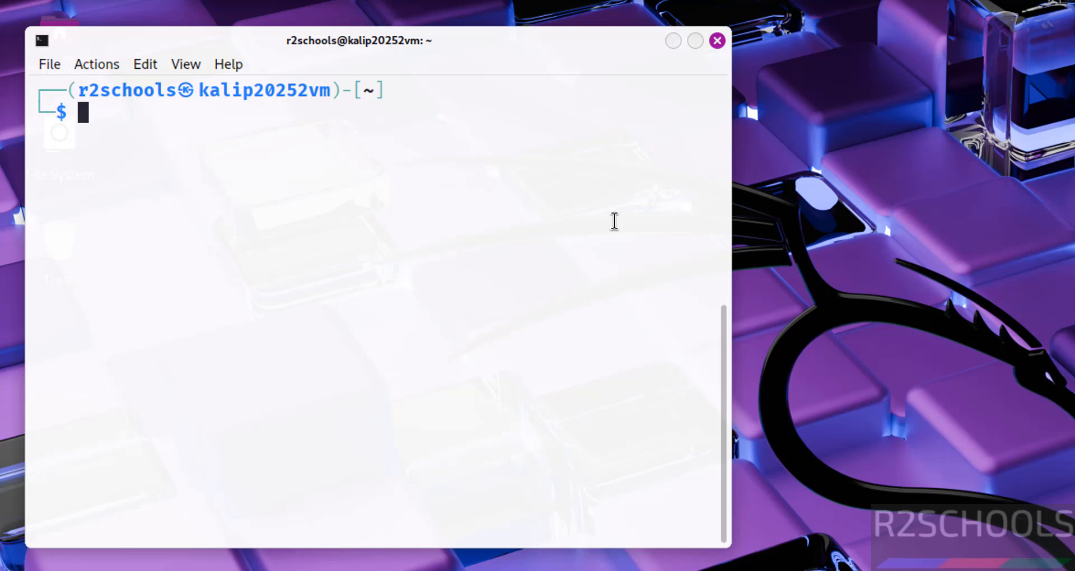
Check ifconfig, then run sudo apt update and upgrade, answering y for 130 packages.
type("ifconfig")
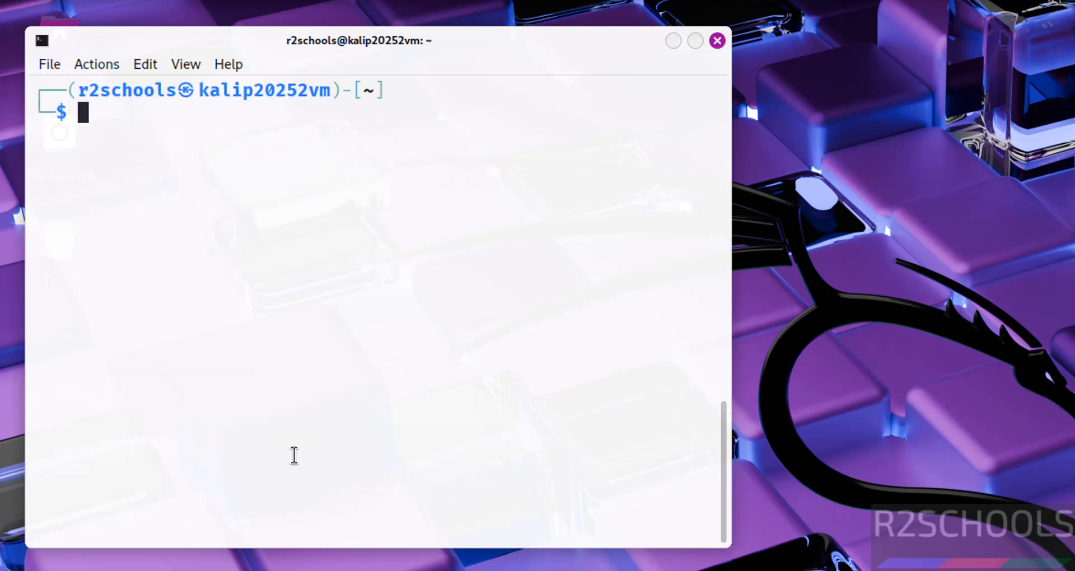
type("sudo apt update &&")
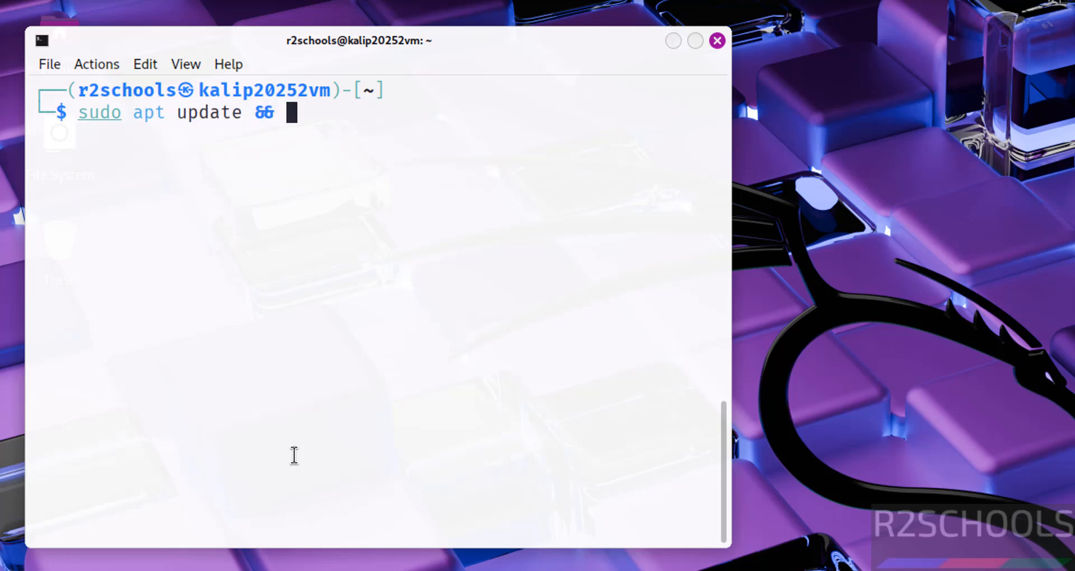
type("sudo apt")
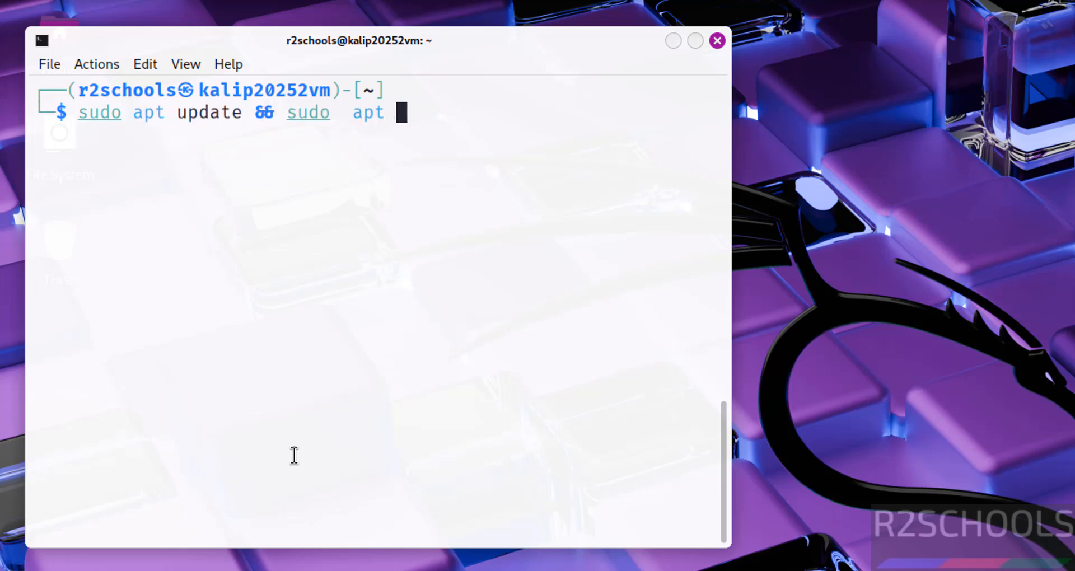
type("upgrade")
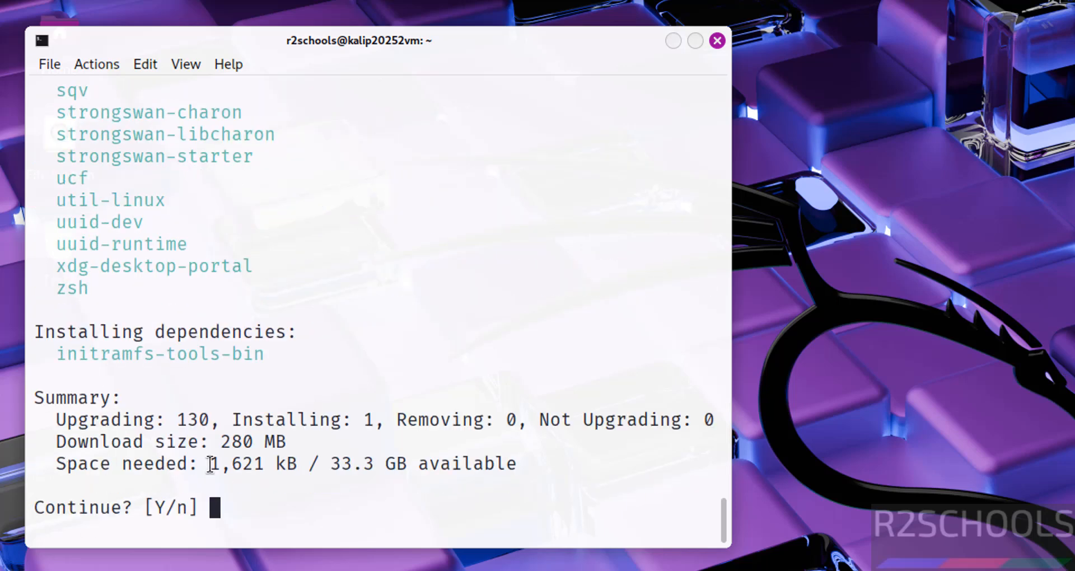
mouse_move(368, 419)
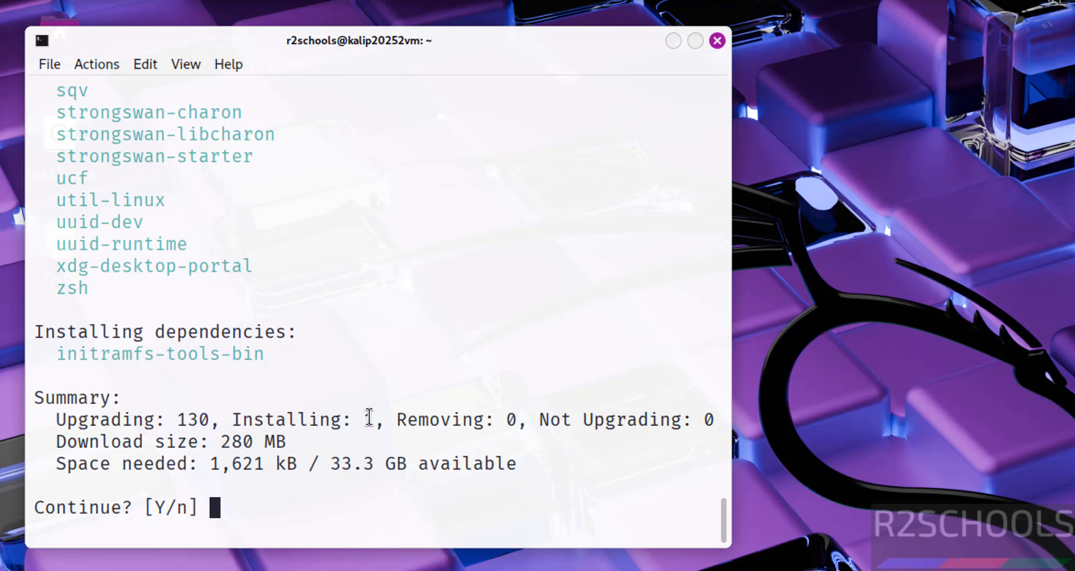
type("y")
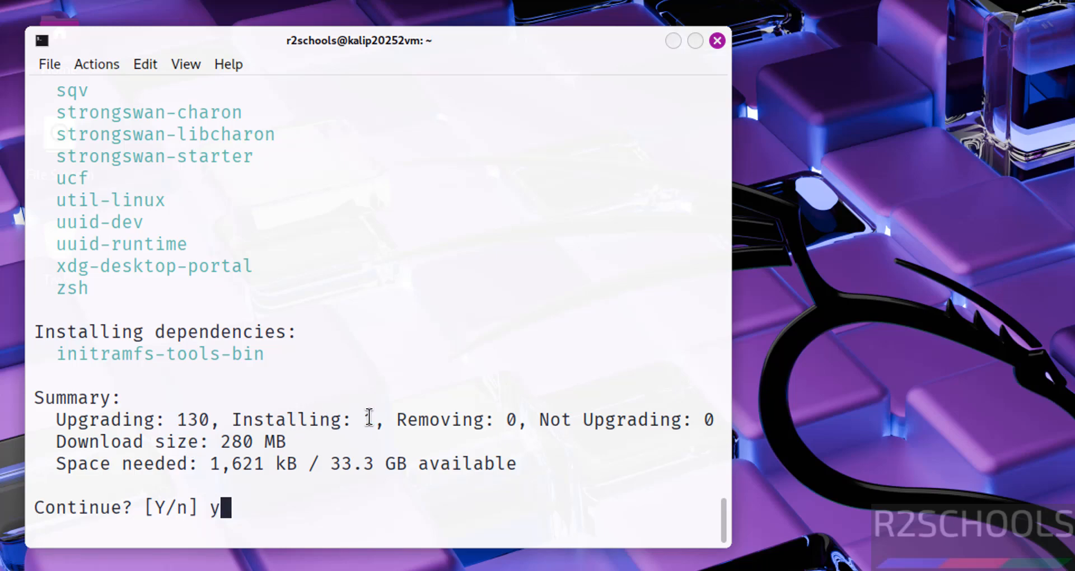